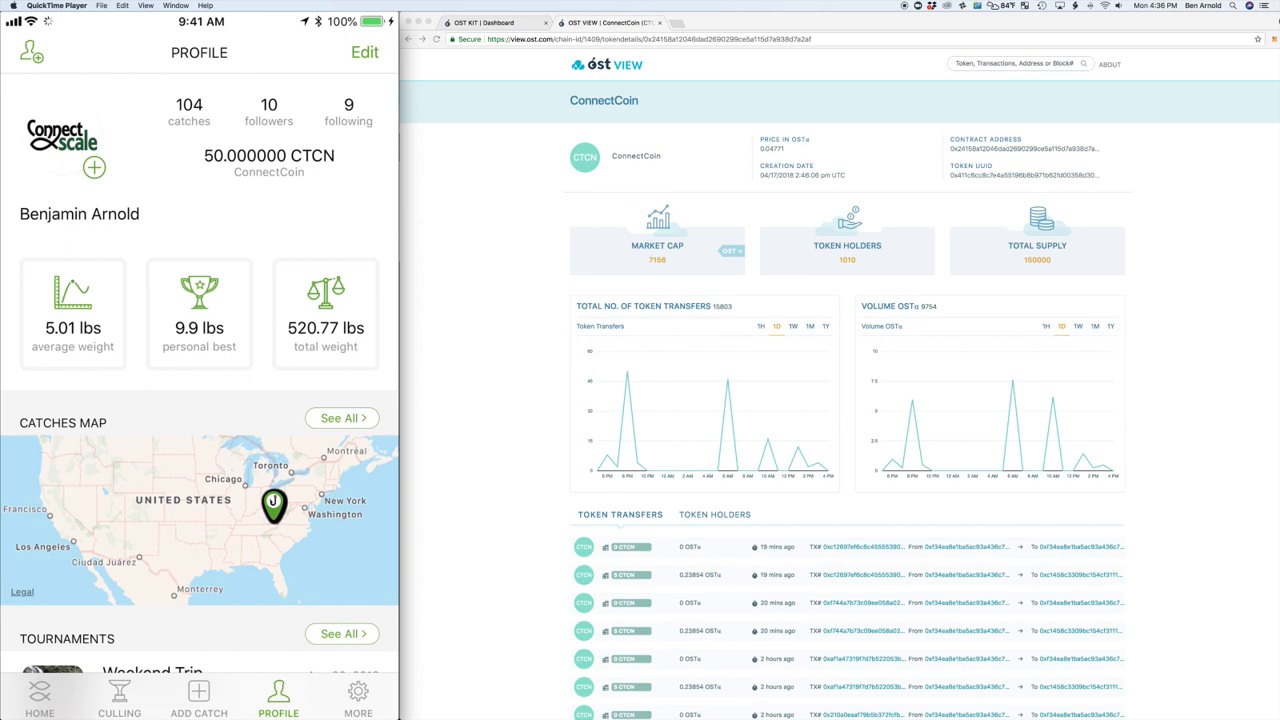
# Log a 2.5 lb catch, then open the Coins Wallet showing +5 CTCN and a 55 CTCN balance
pyautogui.click(40, 697)
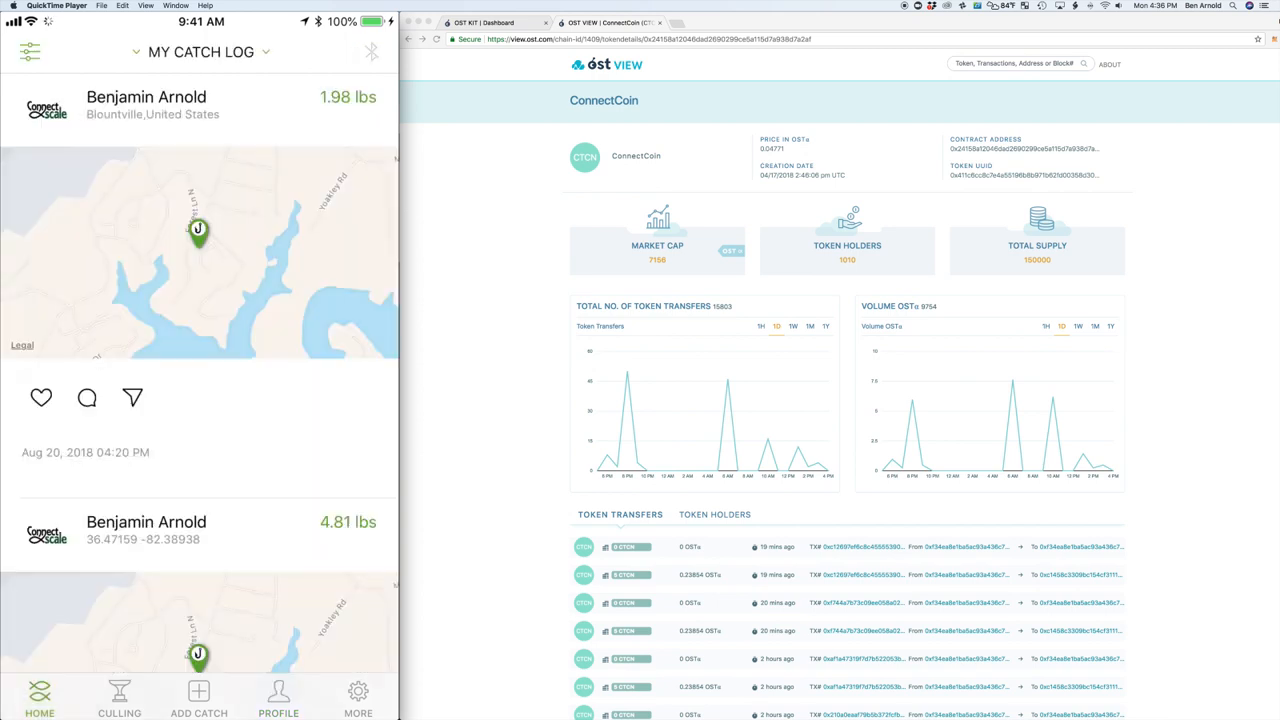
pyautogui.click(198, 697)
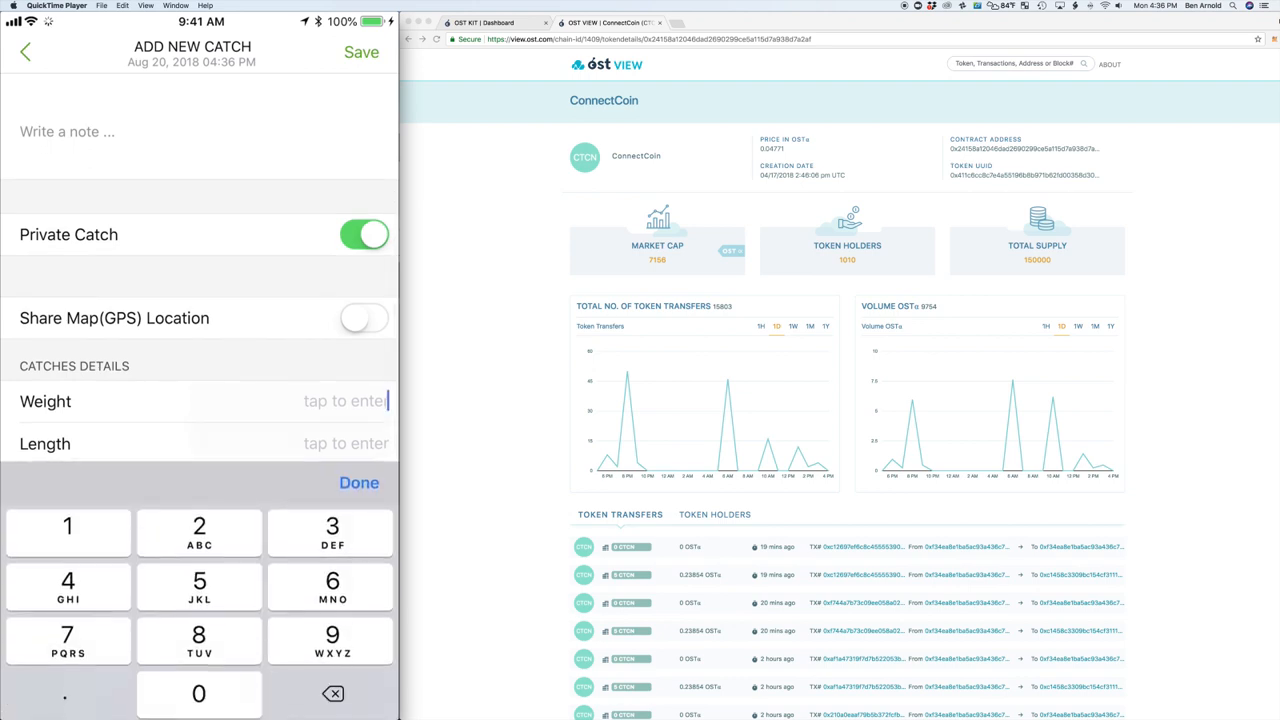
pyautogui.write('2.5 lbs')
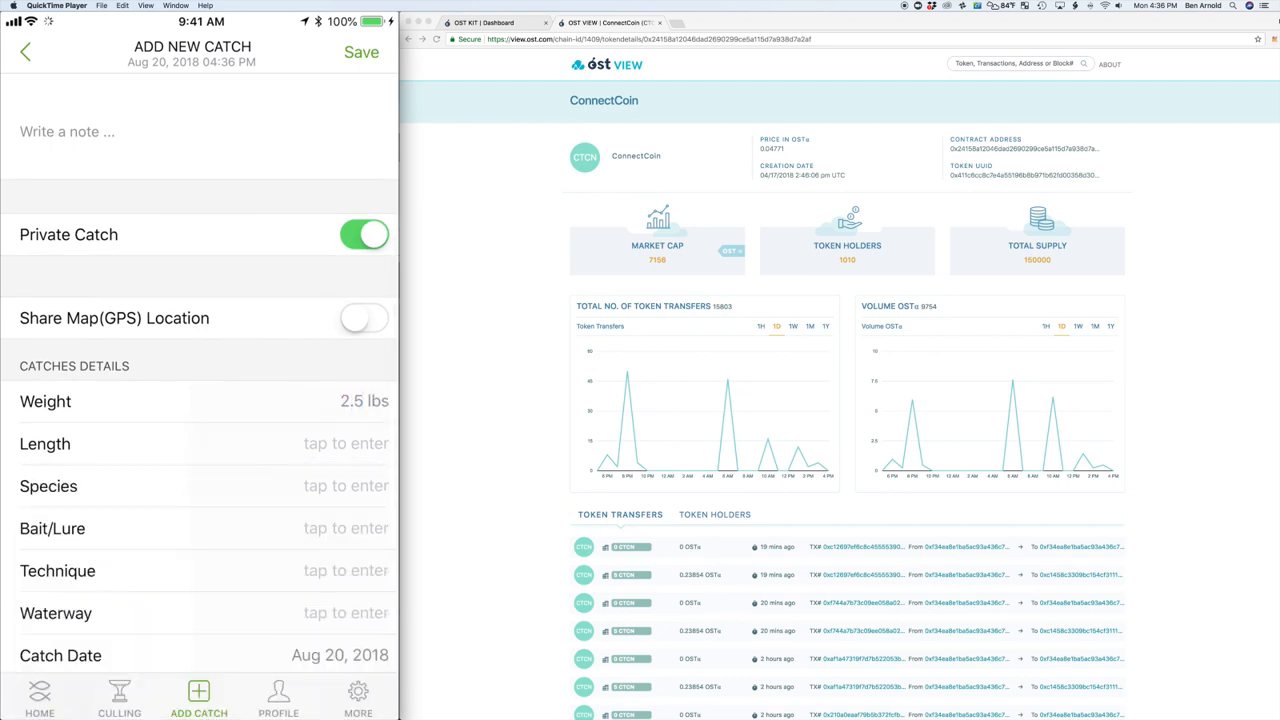
pyautogui.click(361, 52)
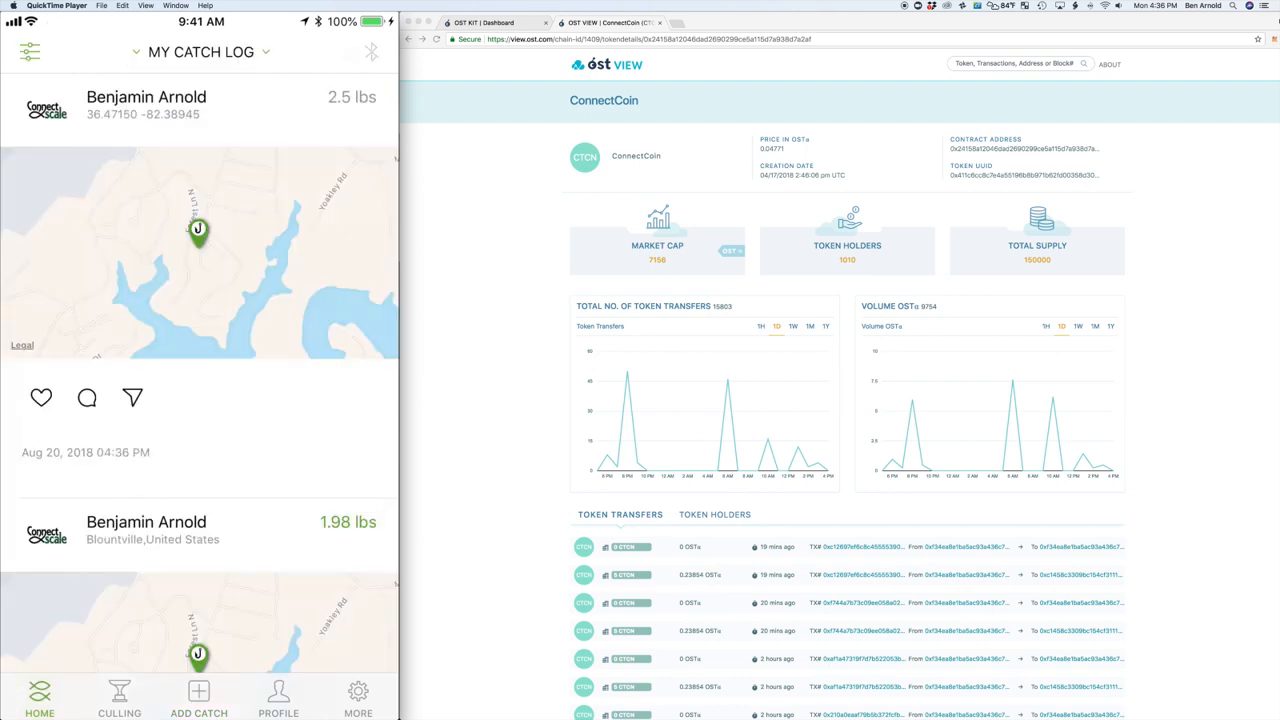
pyautogui.click(278, 697)
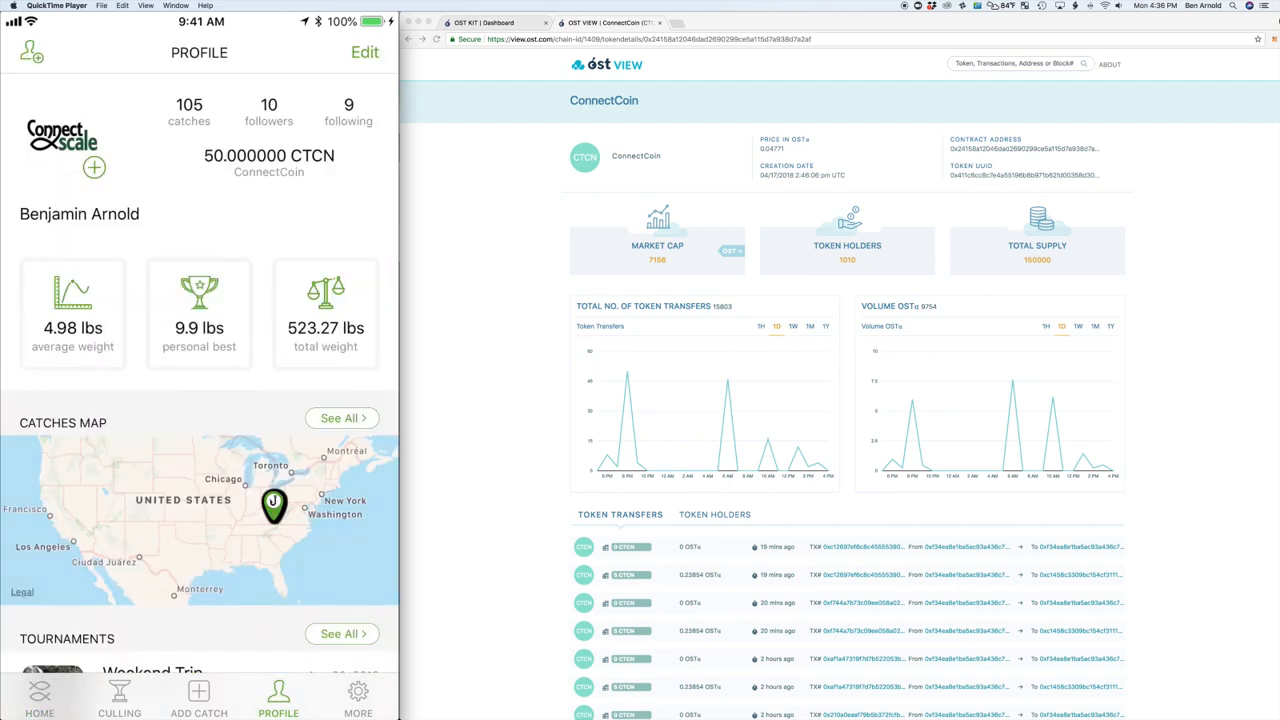
pyautogui.click(269, 163)
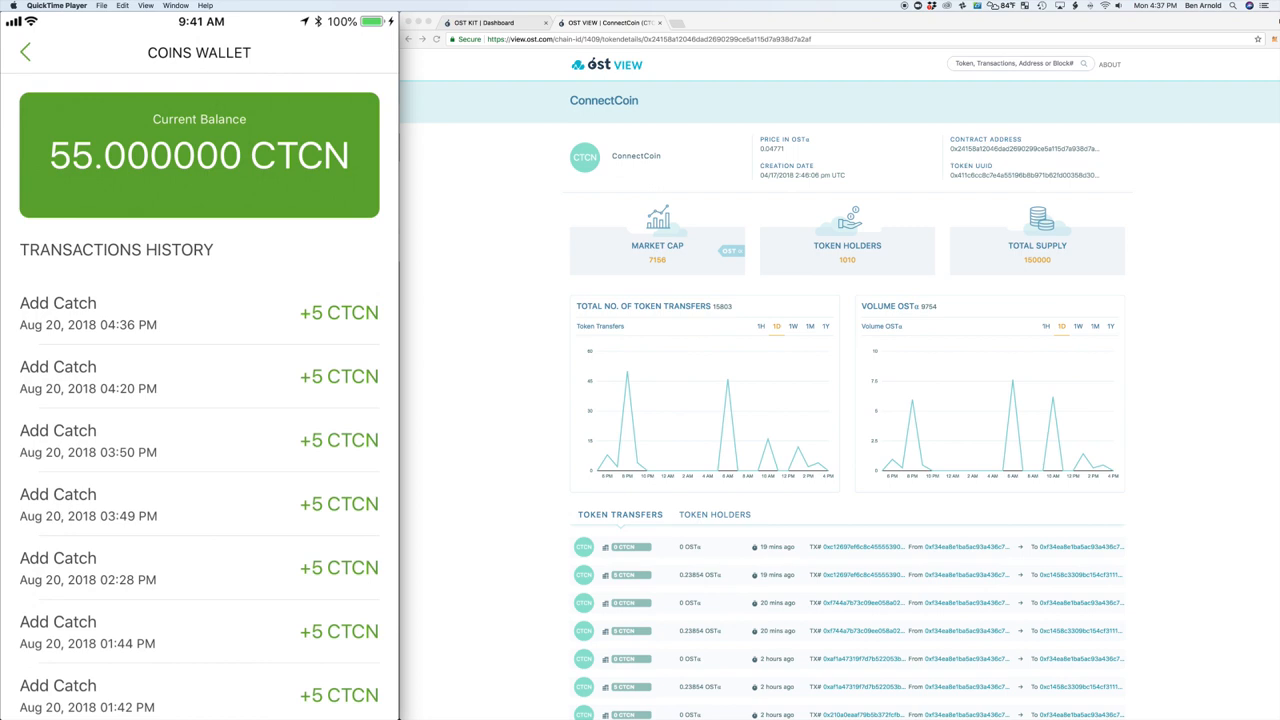
# Buy the 20%-off promo code CTCN20 for 50 CTCN from the shopping offers page
pyautogui.click(278, 697)
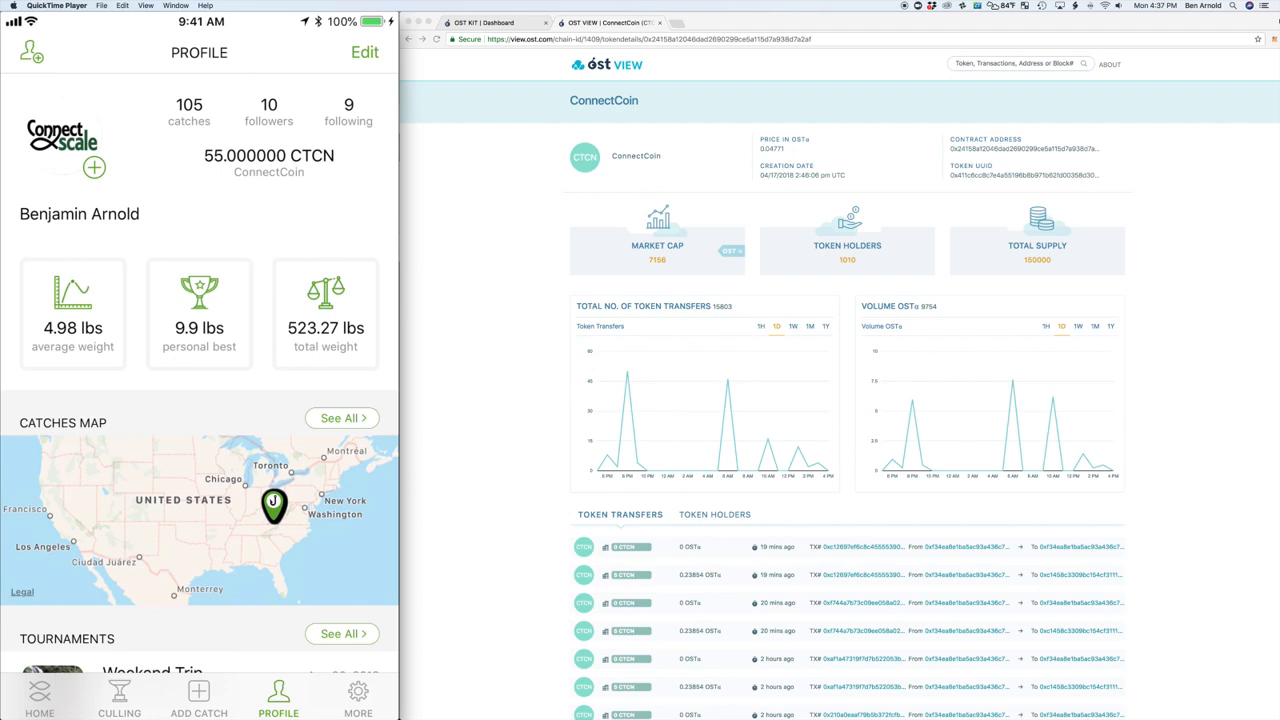
pyautogui.click(357, 697)
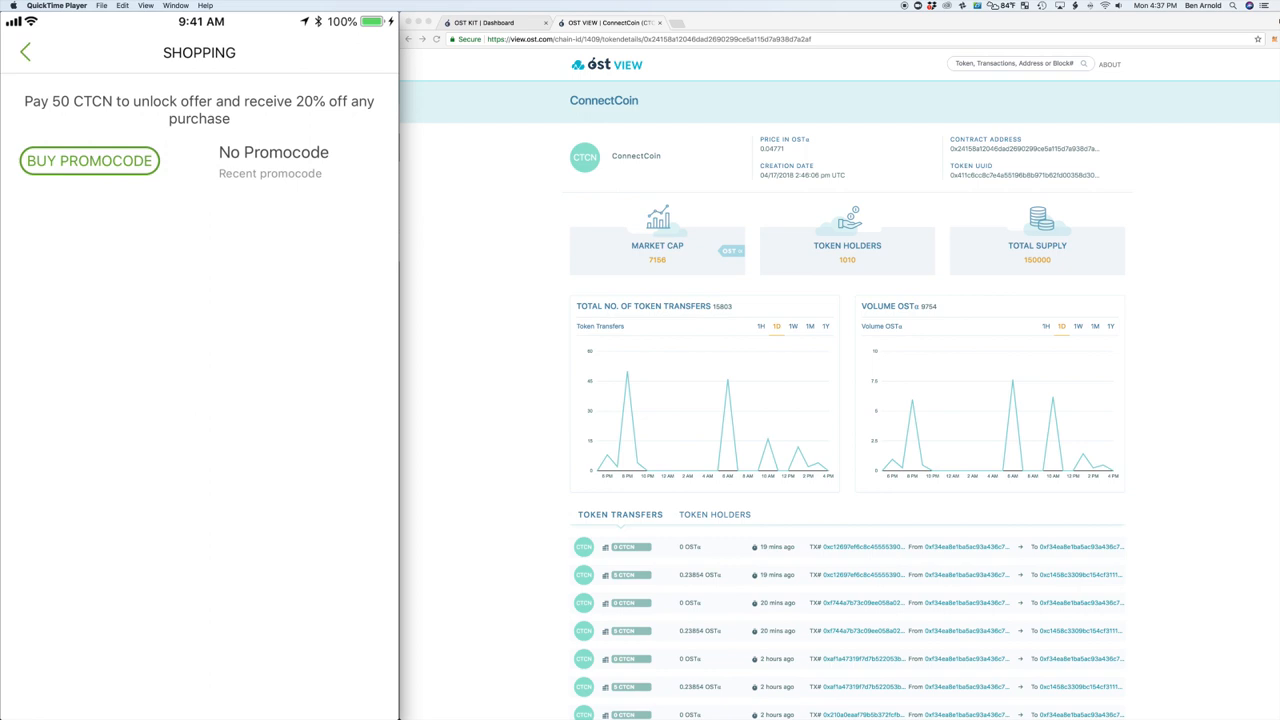
pyautogui.click(89, 160)
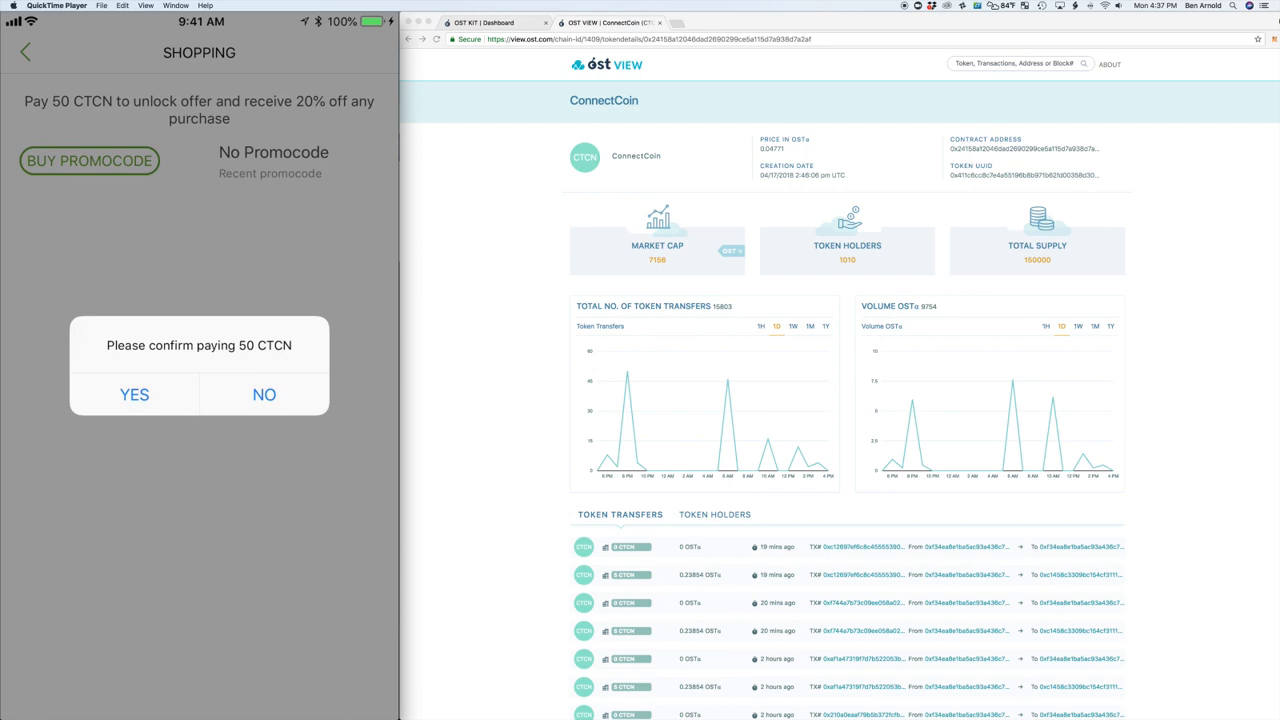
pyautogui.click(134, 394)
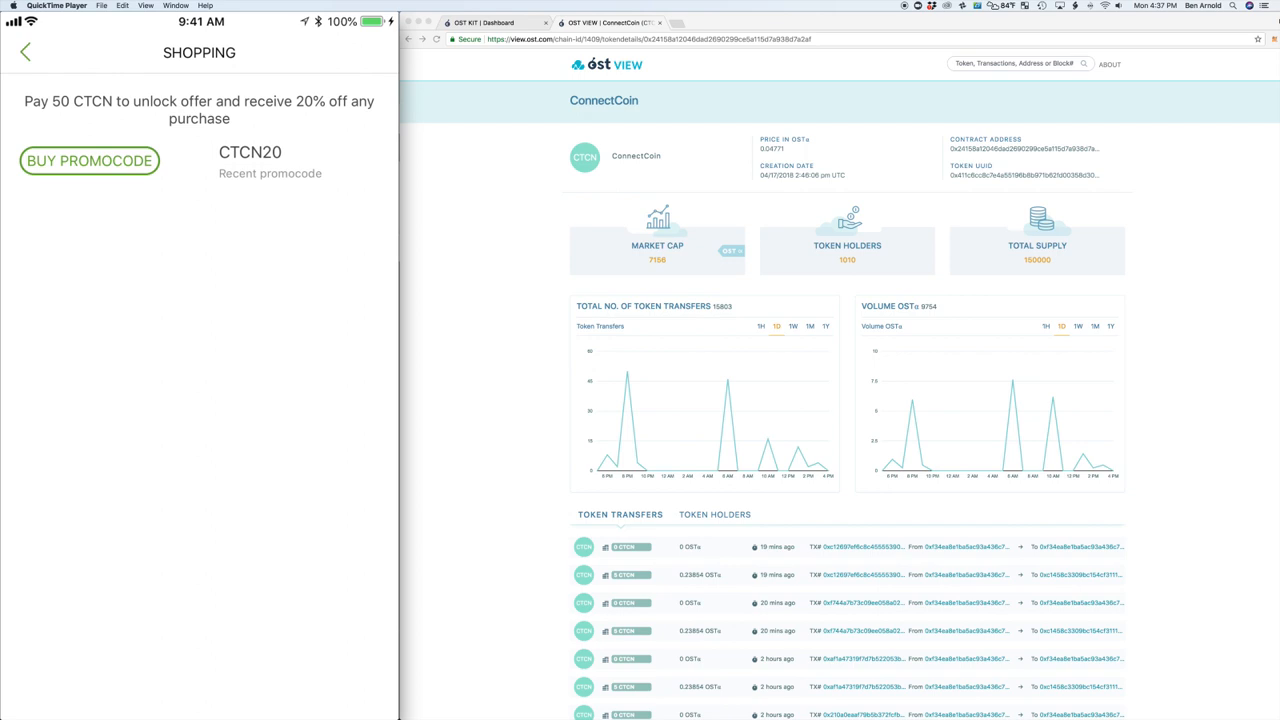
pyautogui.click(357, 697)
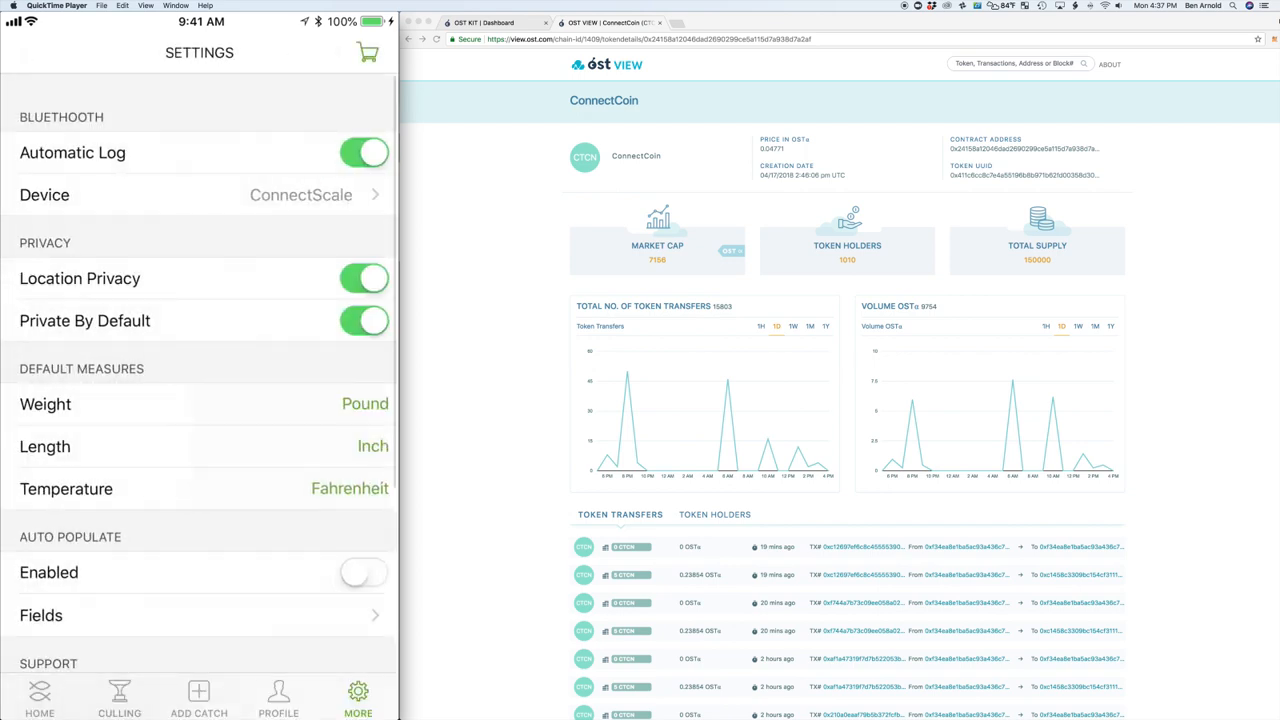
# Open the Coins Wallet from Profile and scroll to the -50 CTCN purchase and 5 CTCN balance
pyautogui.click(278, 697)
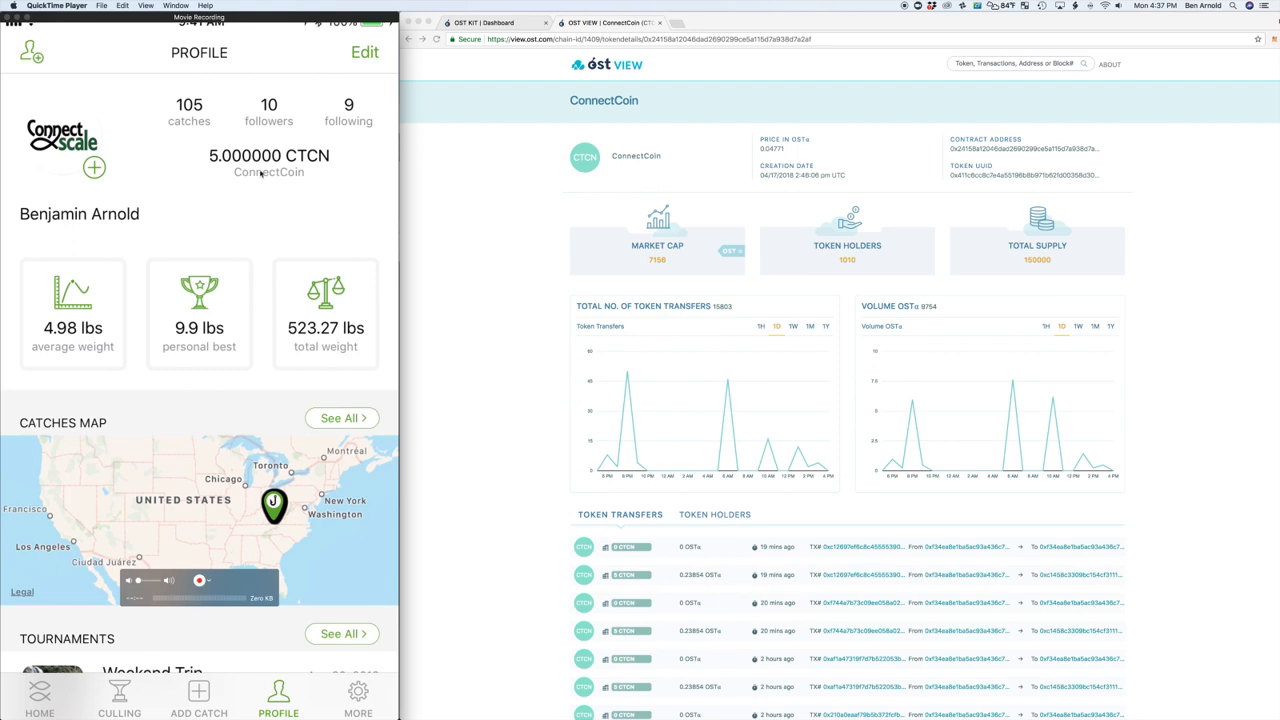
pyautogui.click(268, 162)
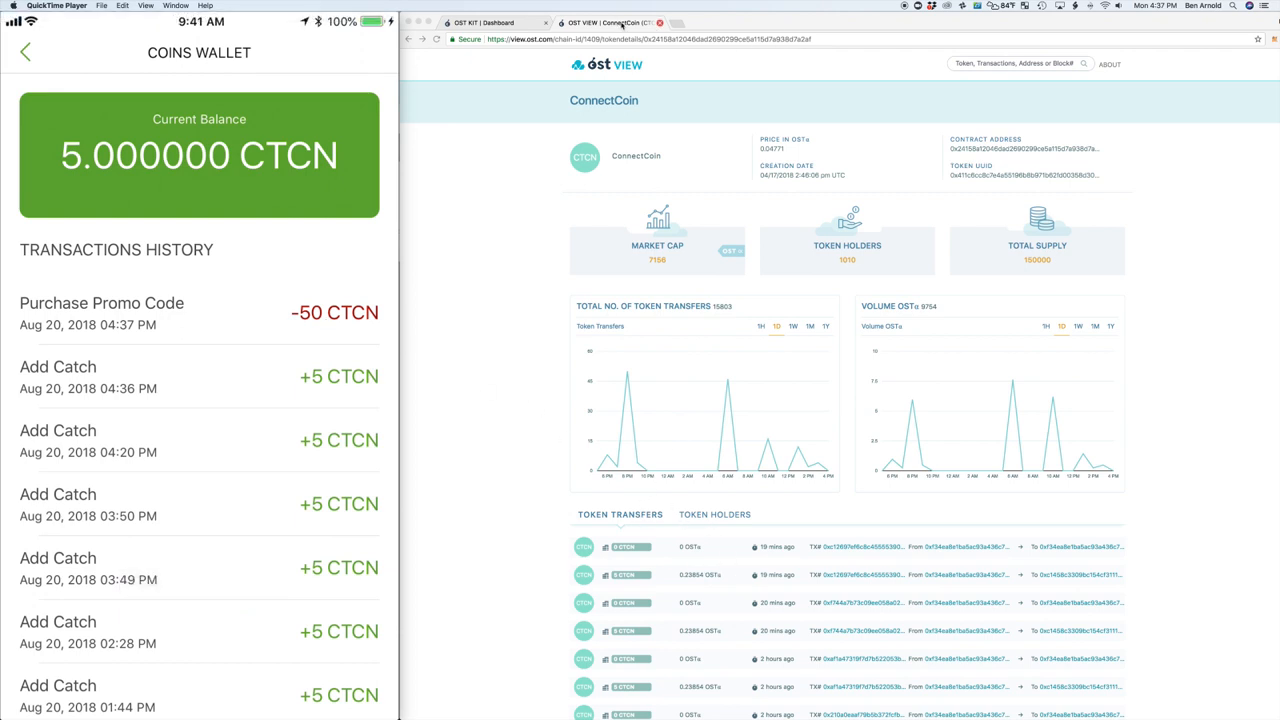
pyautogui.scroll(-3)
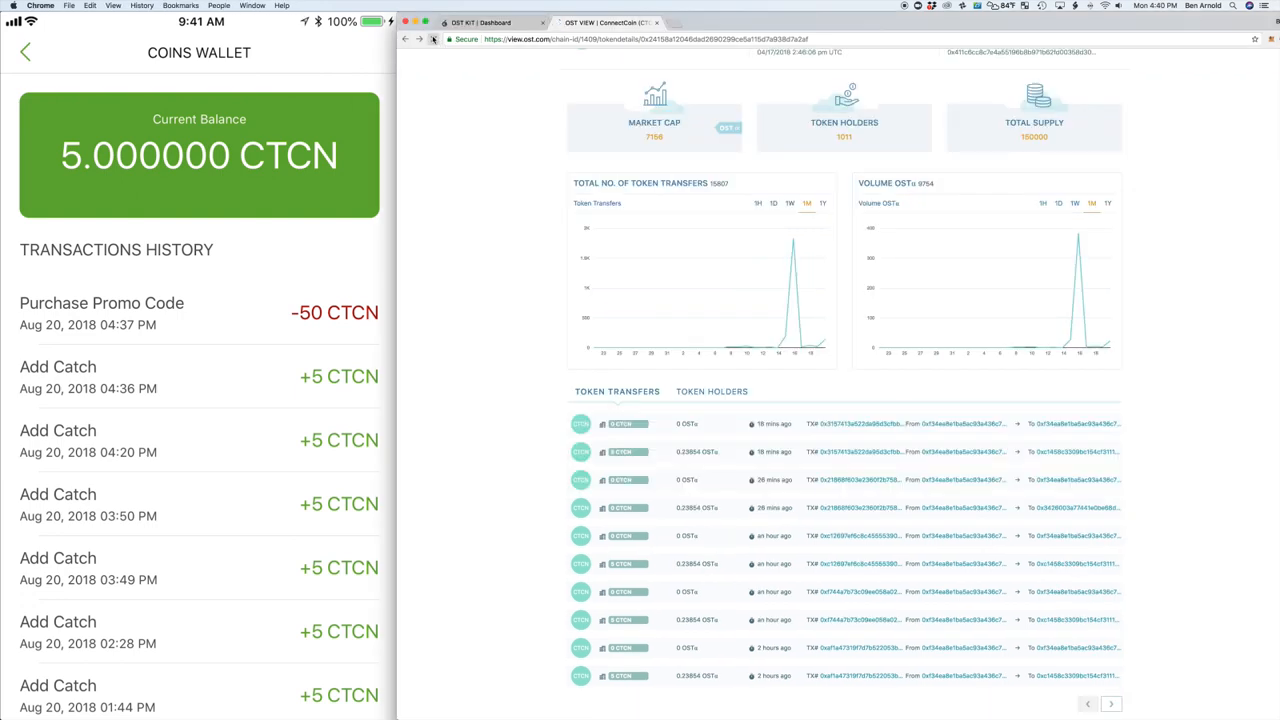
# Filter OST VIEW token transfers to 1D to show the recent 50 CTCN transfer
pyautogui.click(773, 203)
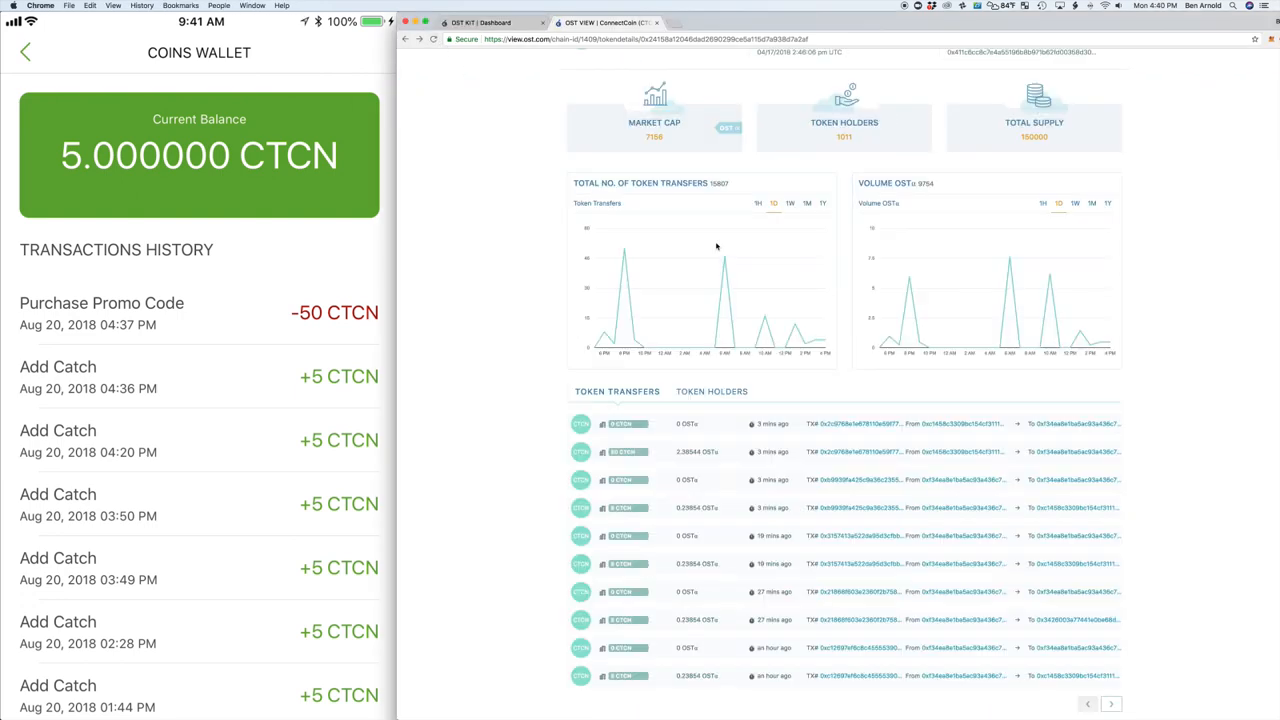
pyautogui.moveTo(714, 488)
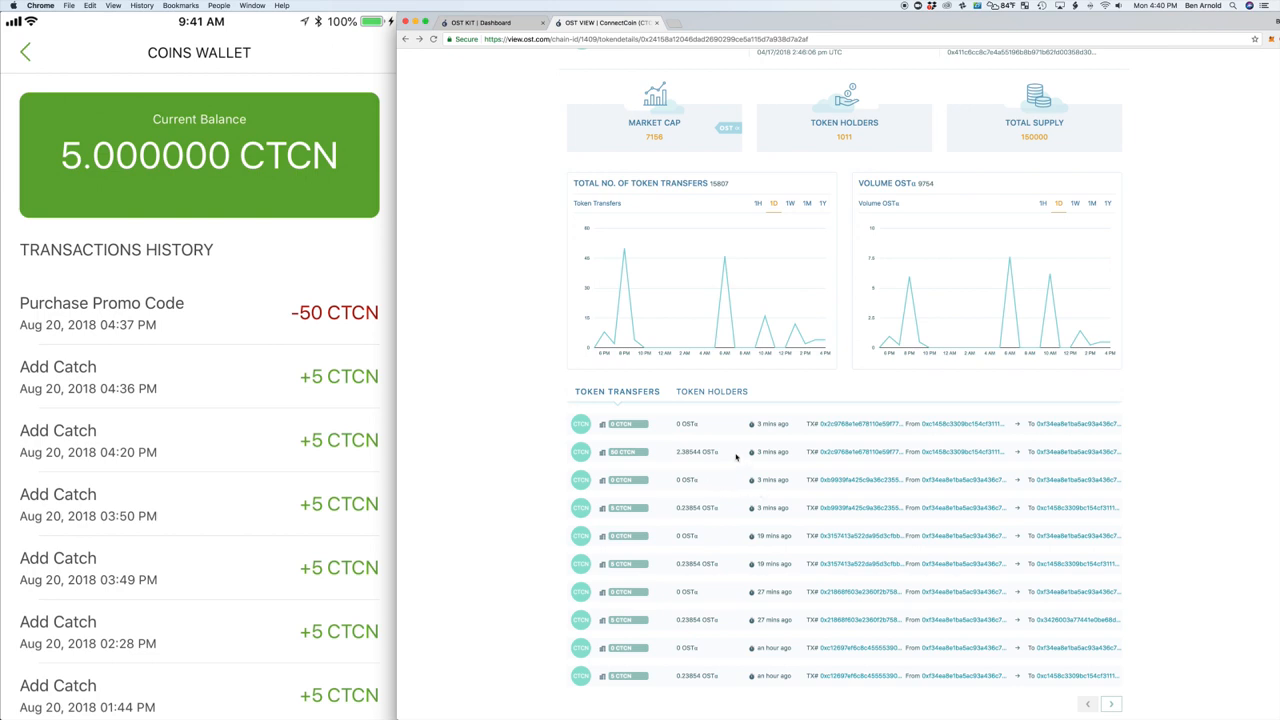
pyautogui.moveTo(945, 451)
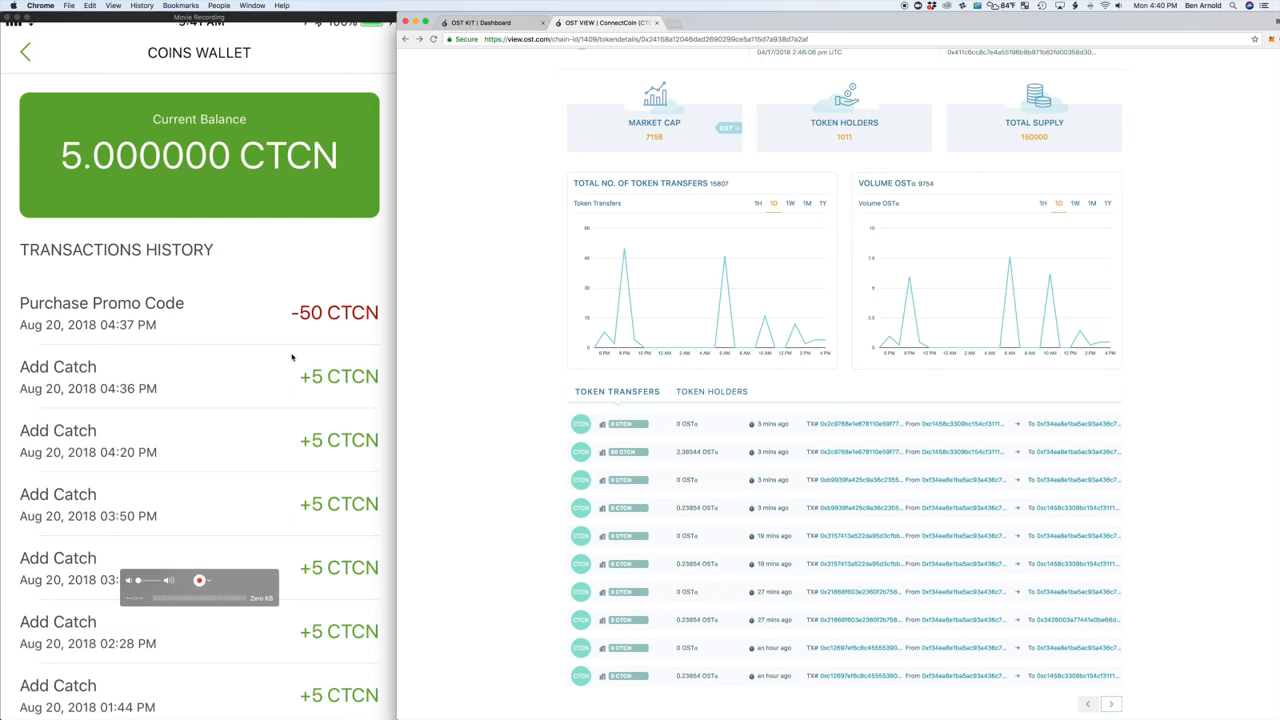
pyautogui.click(278, 697)
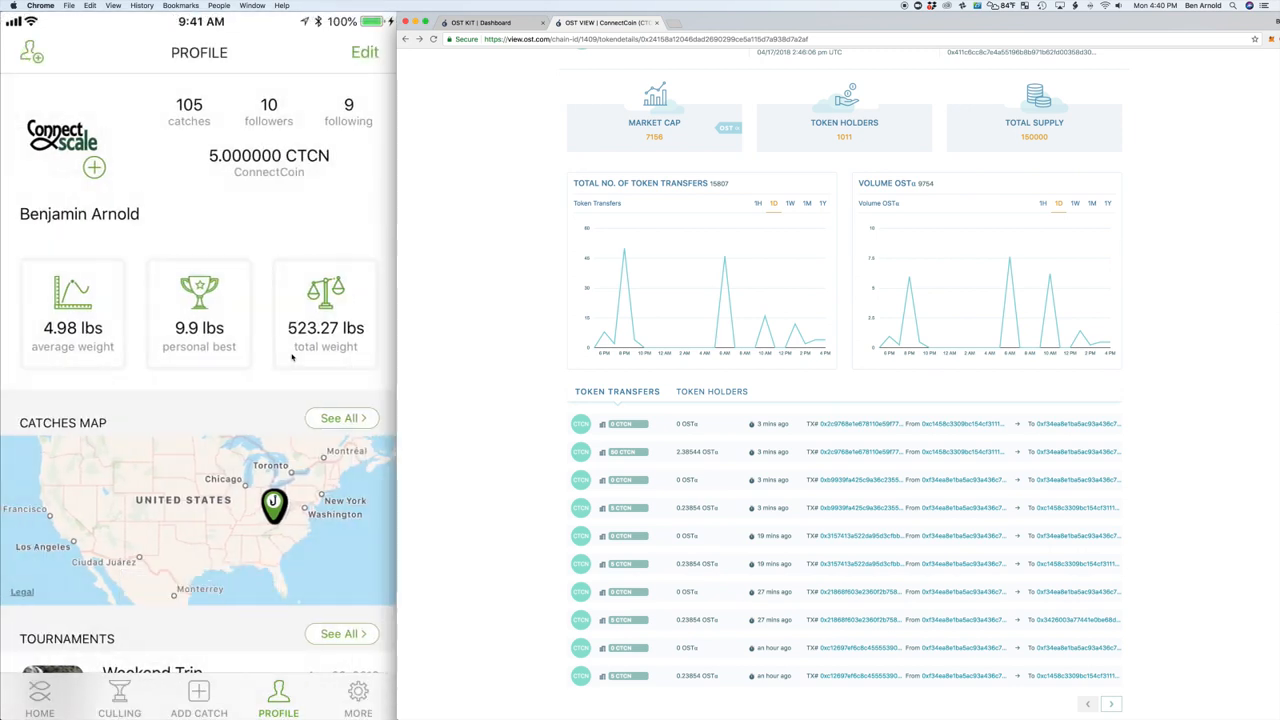
# Log a 2.5 lb catch with species 'lar' for Largemouth Bass and save it
pyautogui.click(198, 697)
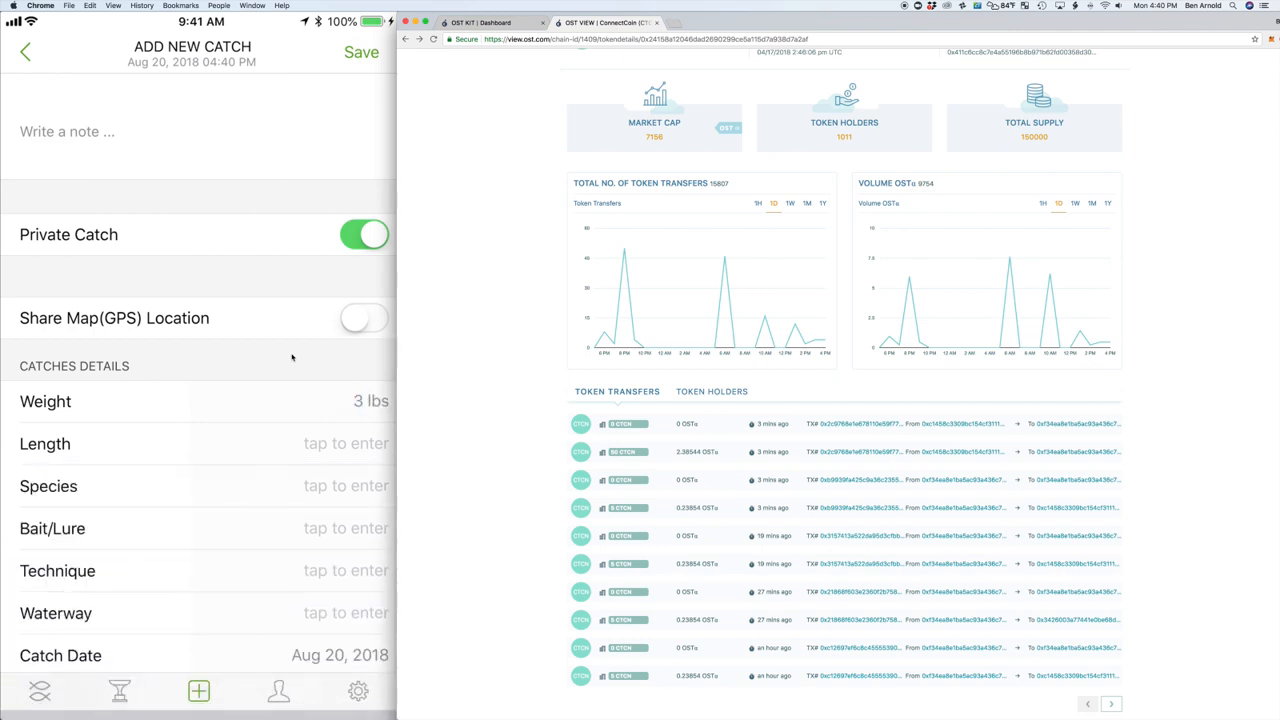
pyautogui.click(361, 52)
pyautogui.write('2.5')
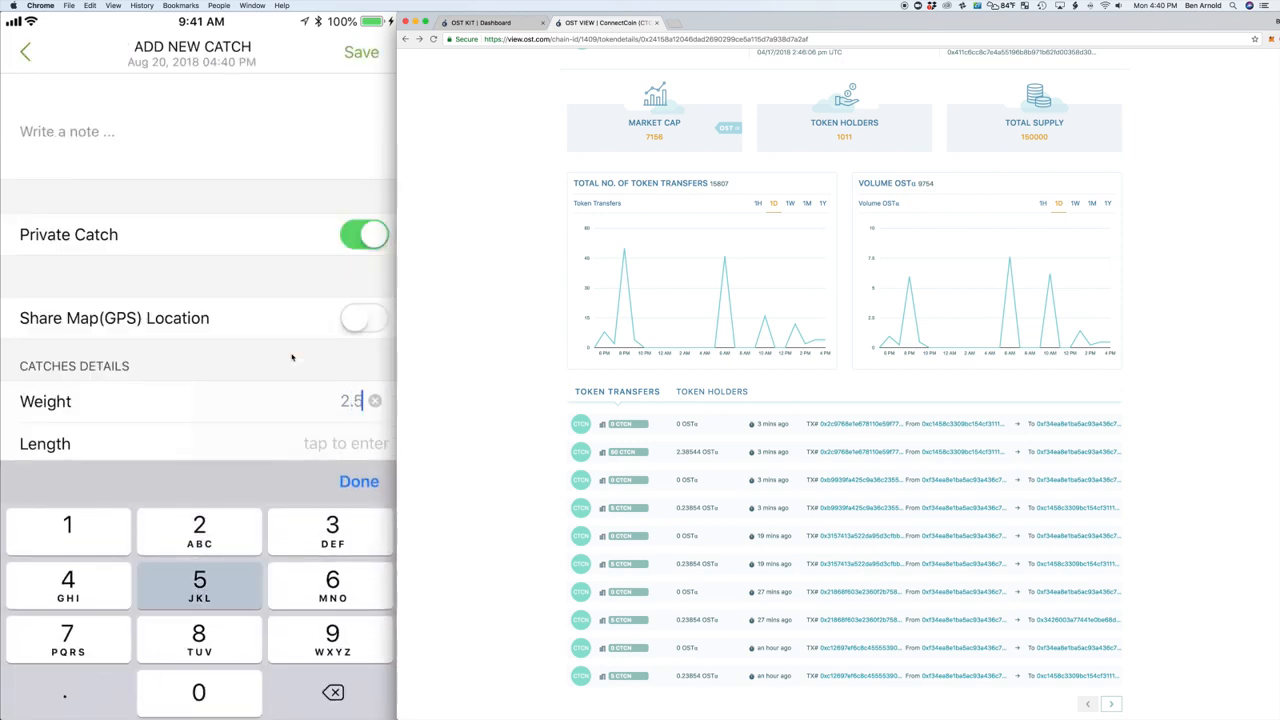
pyautogui.click(359, 481)
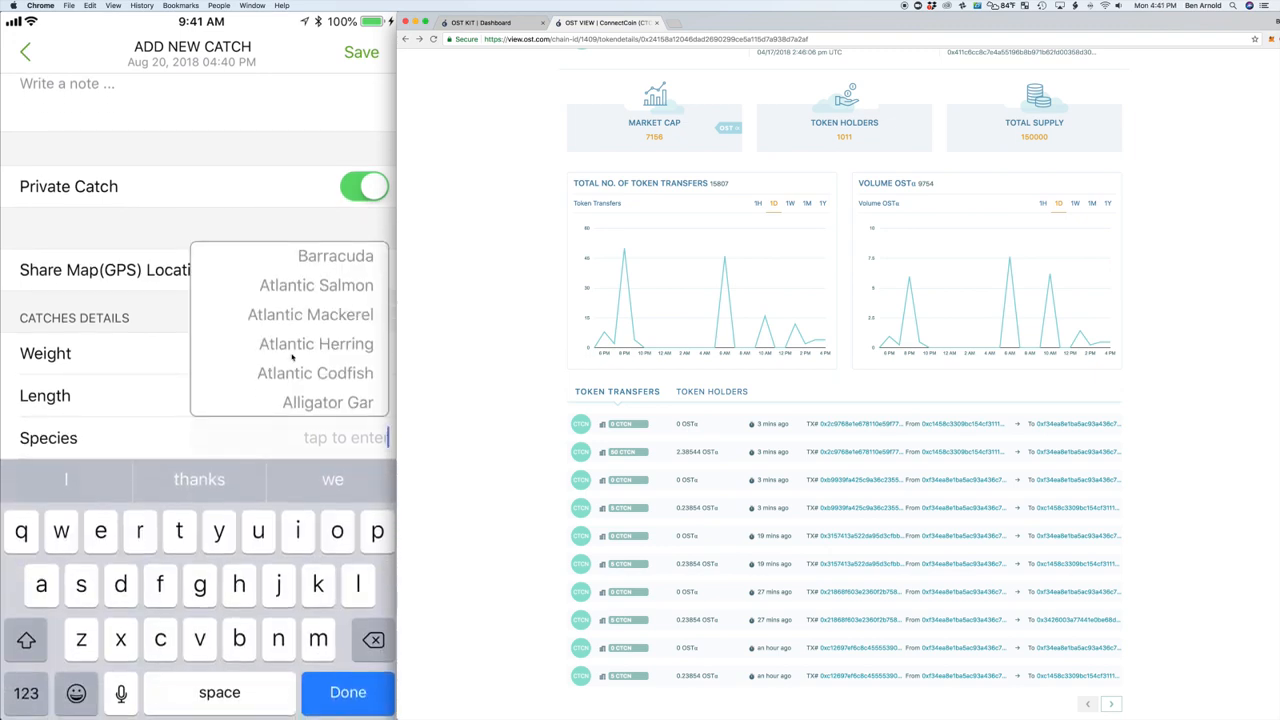
pyautogui.write('lar')
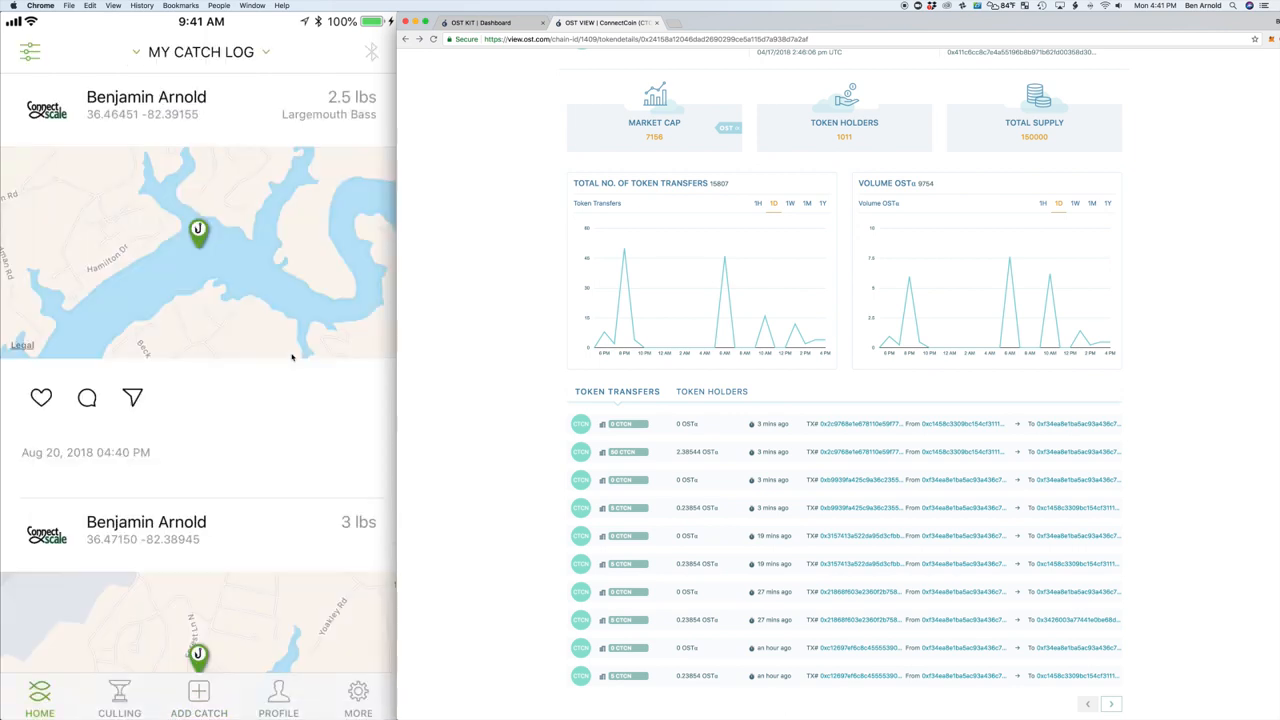
pyautogui.click(278, 697)
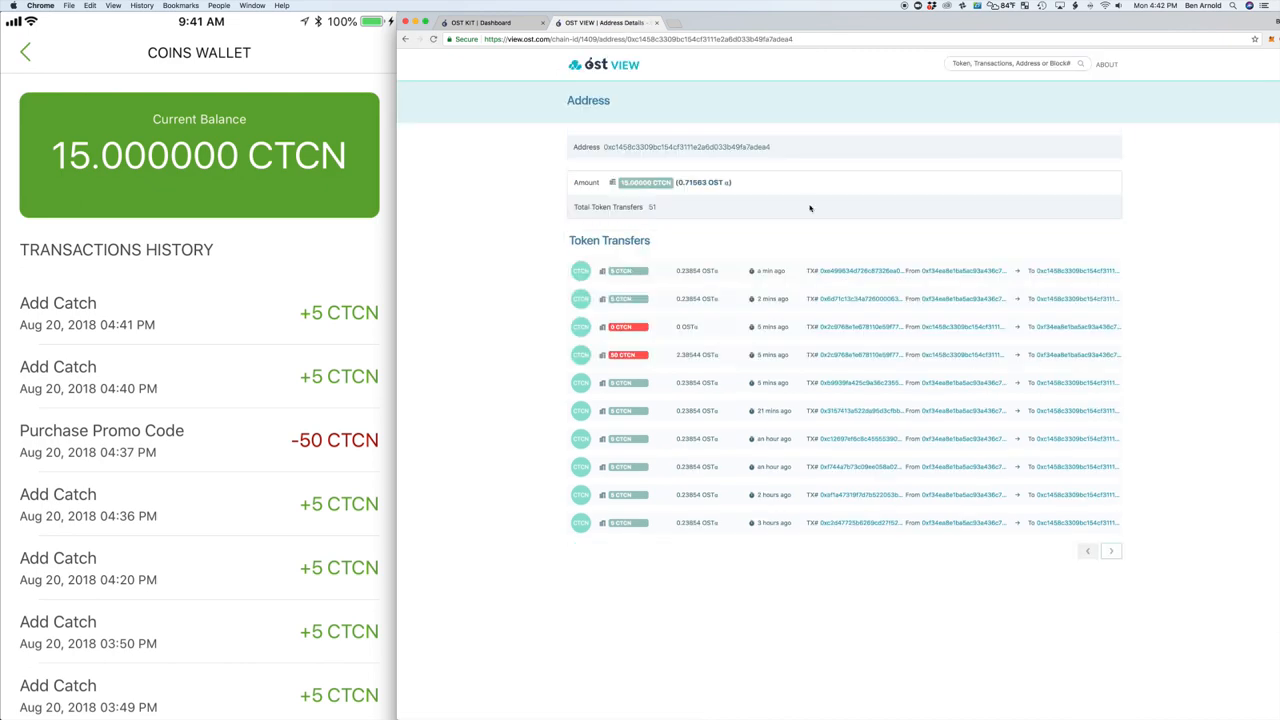
pyautogui.moveTo(390, 175)
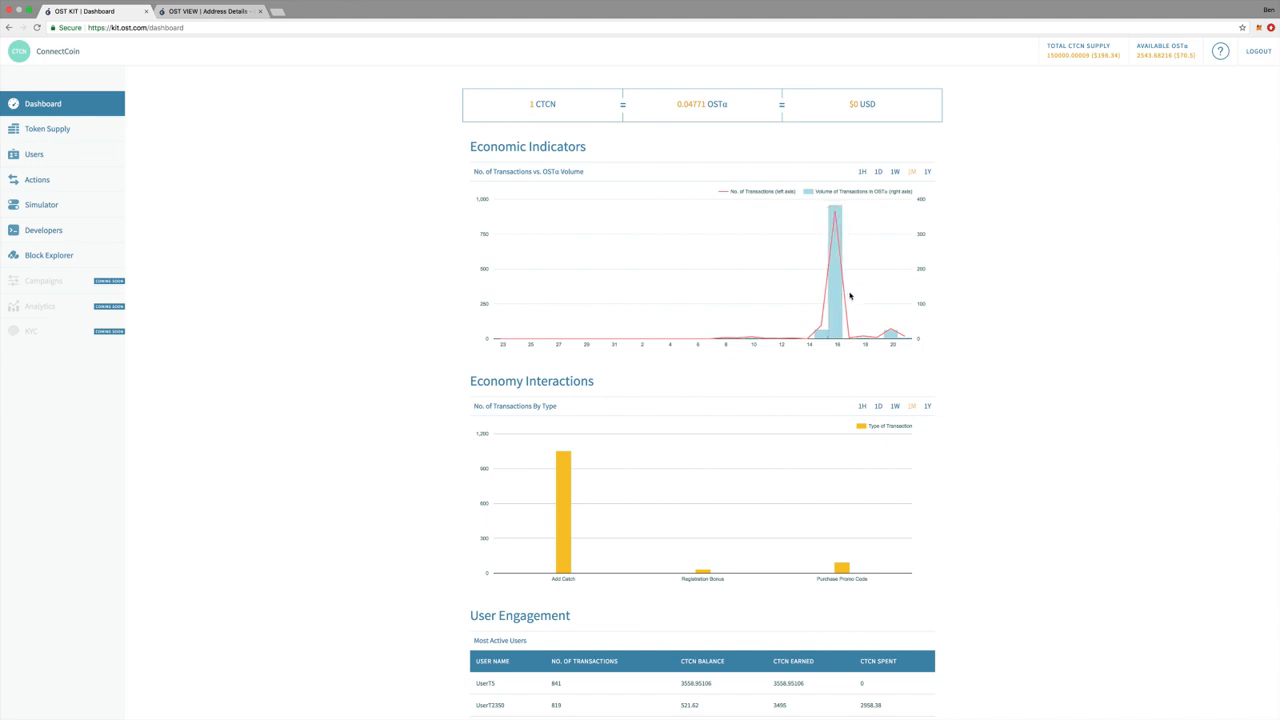
pyautogui.moveTo(617, 477)
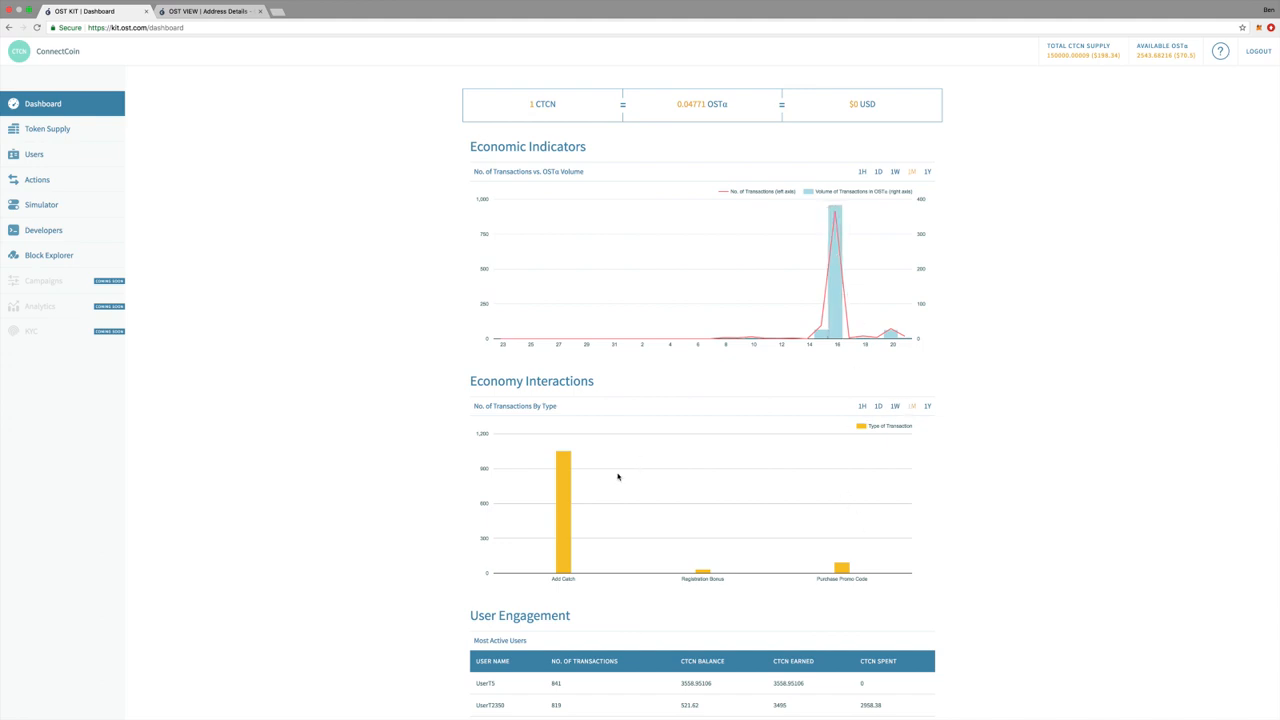
pyautogui.moveTo(703, 572)
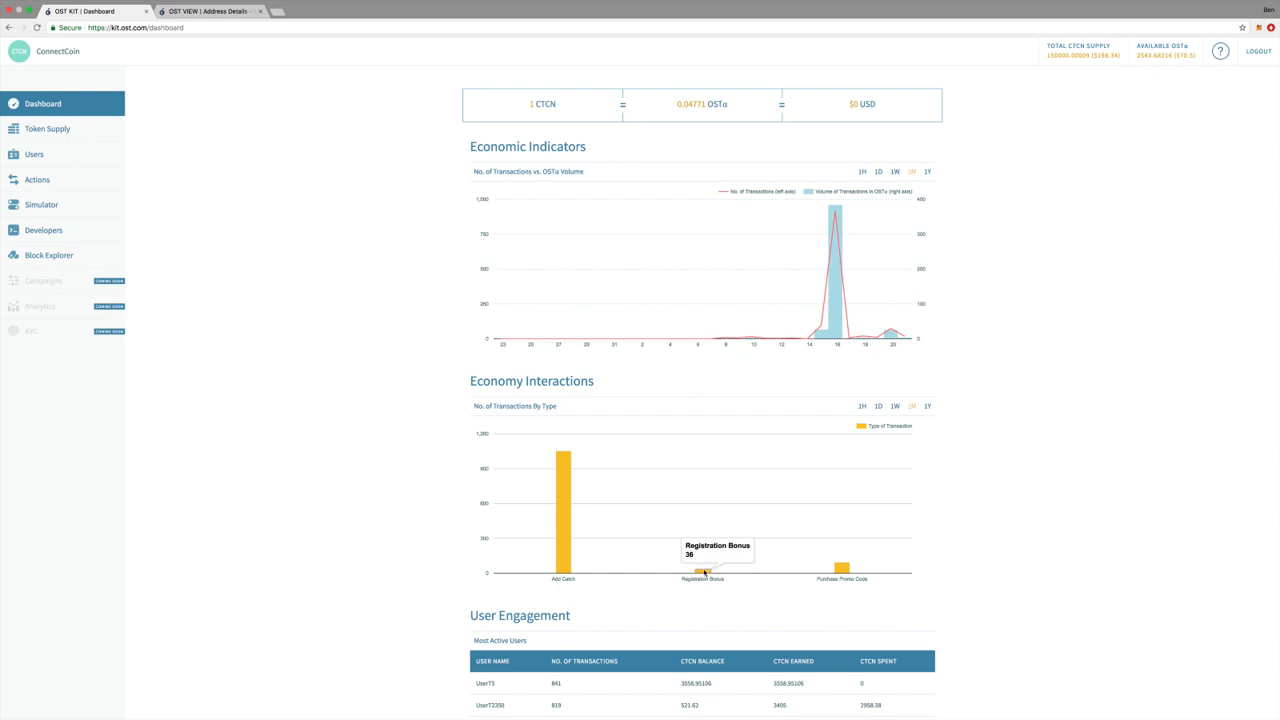
pyautogui.moveTo(842, 570)
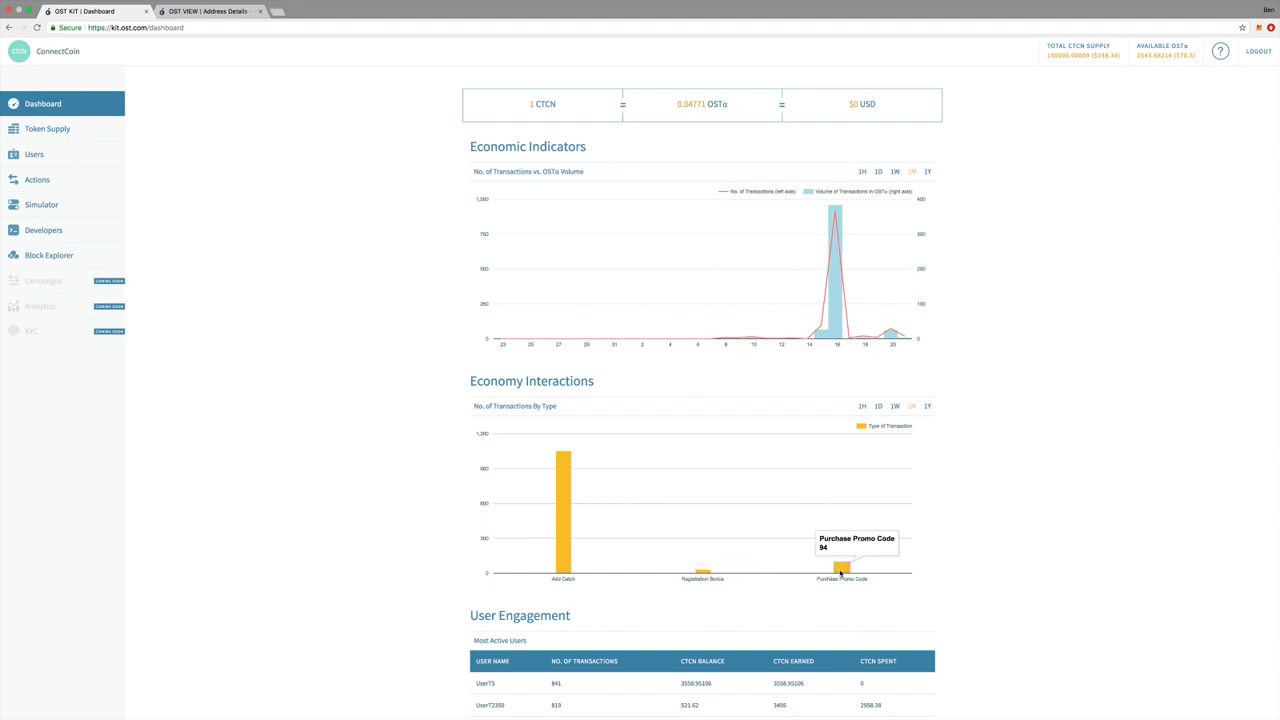
pyautogui.scroll(-3)
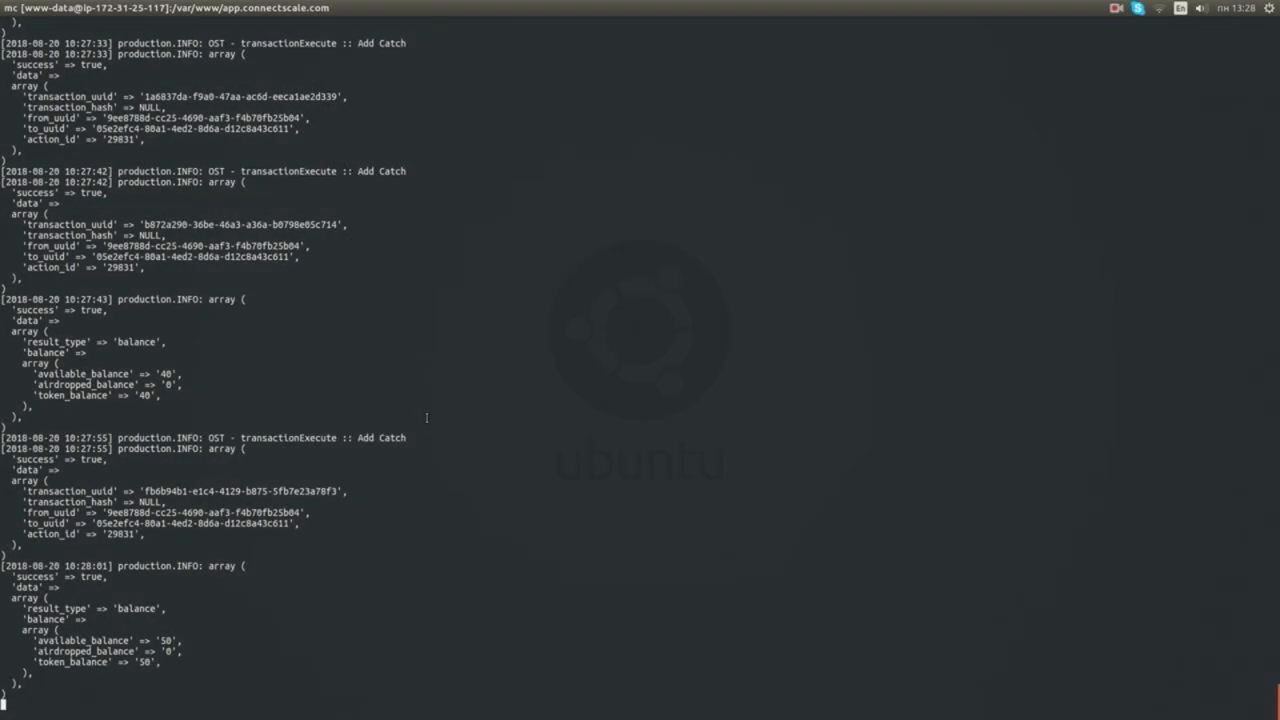
# Scroll the production log to the Purchase Promo Code transaction and action definitions (50, 5)
pyautogui.scroll(-3)
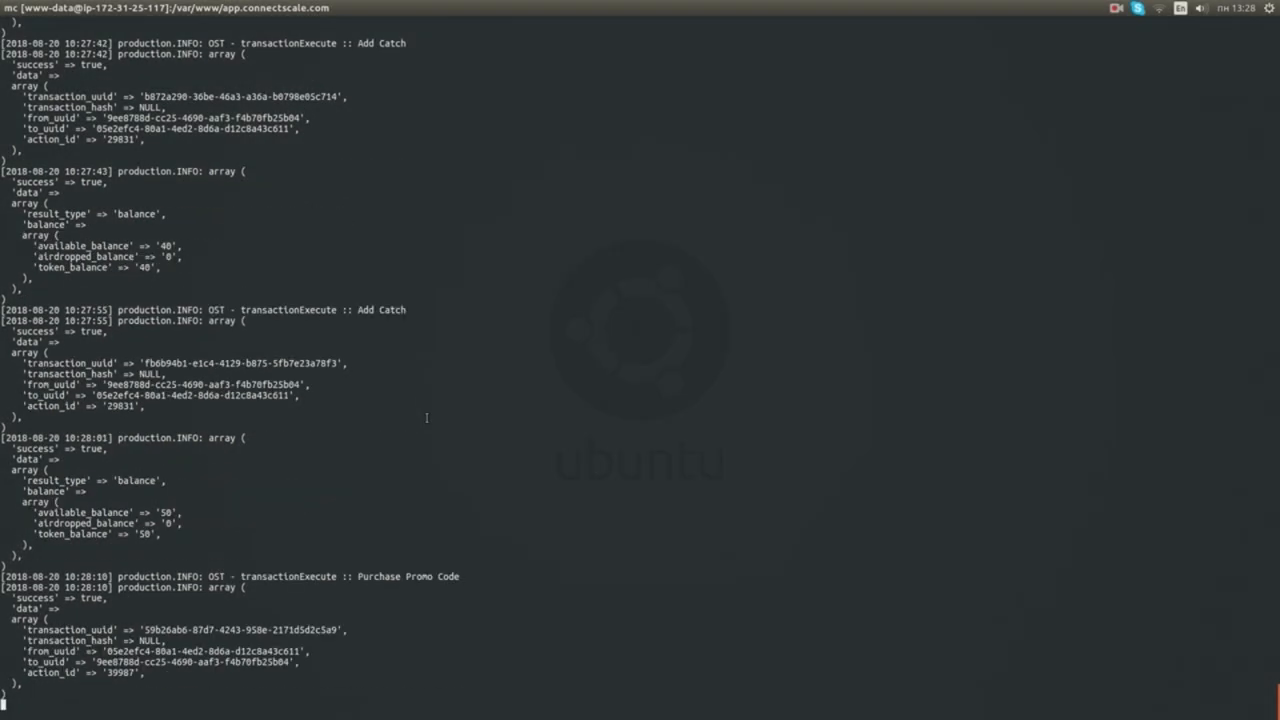
pyautogui.scroll(-3)
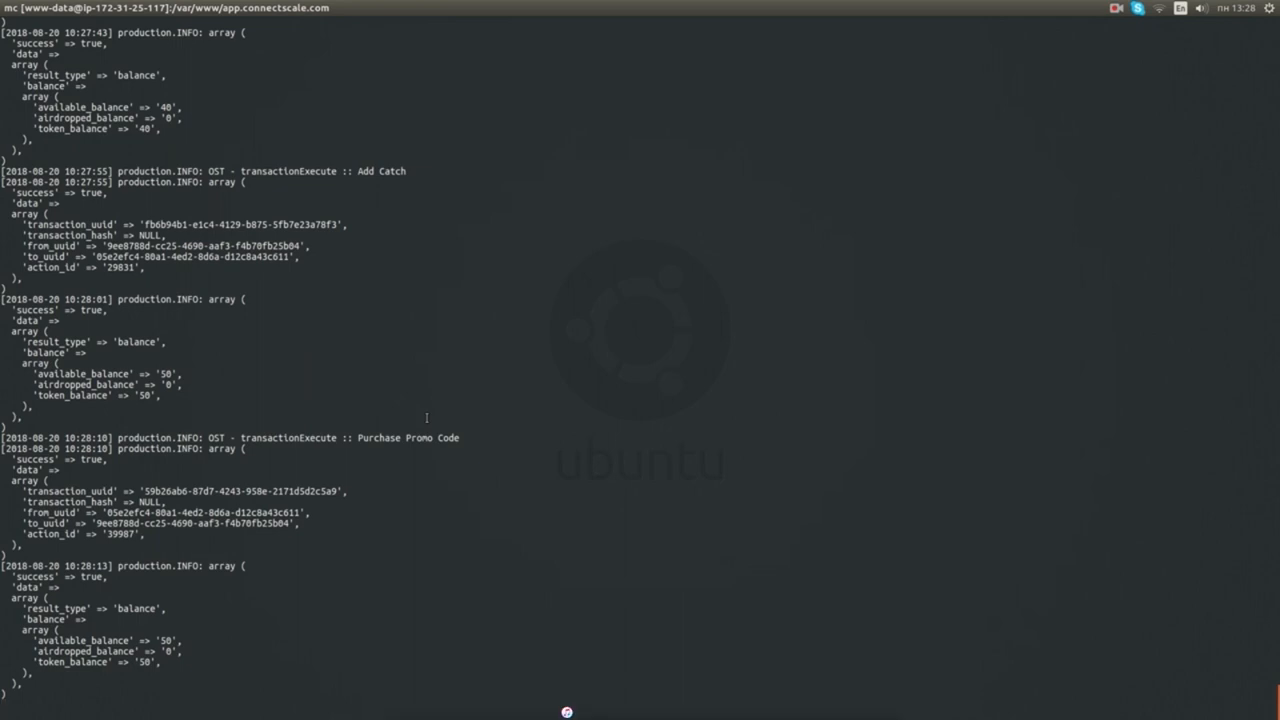
pyautogui.scroll(-3)
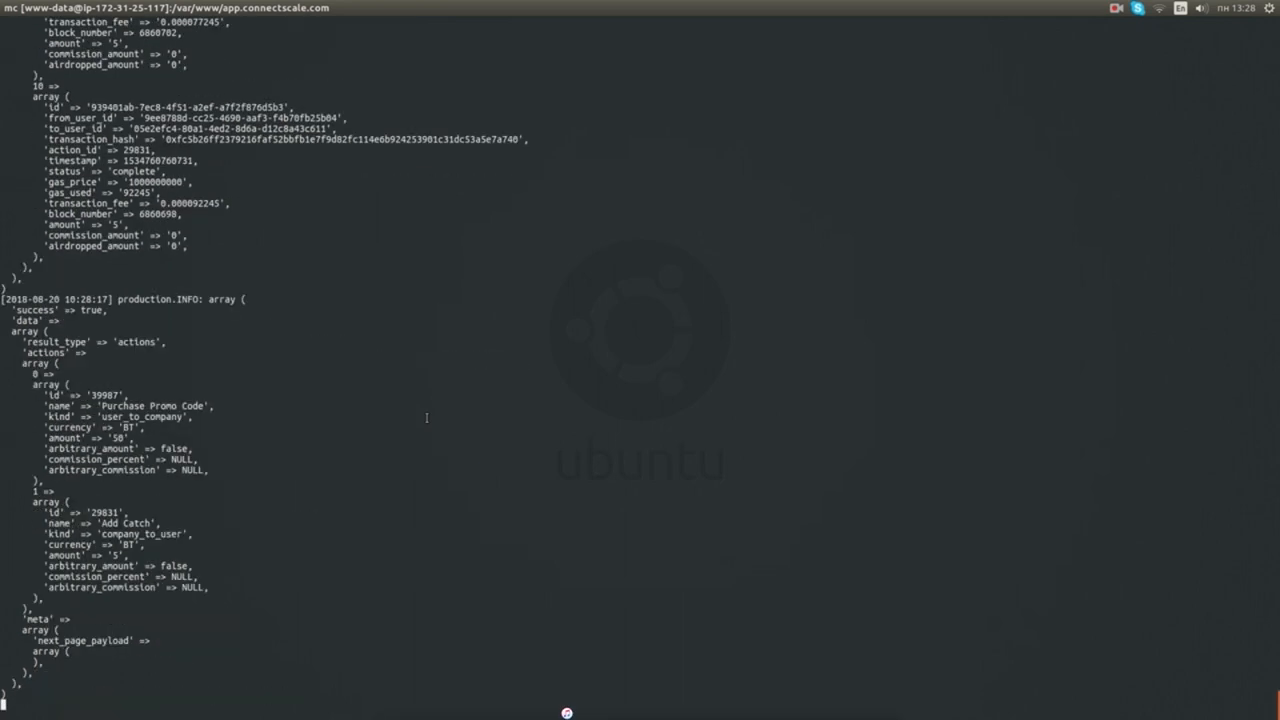
pyautogui.moveTo(415, 504)
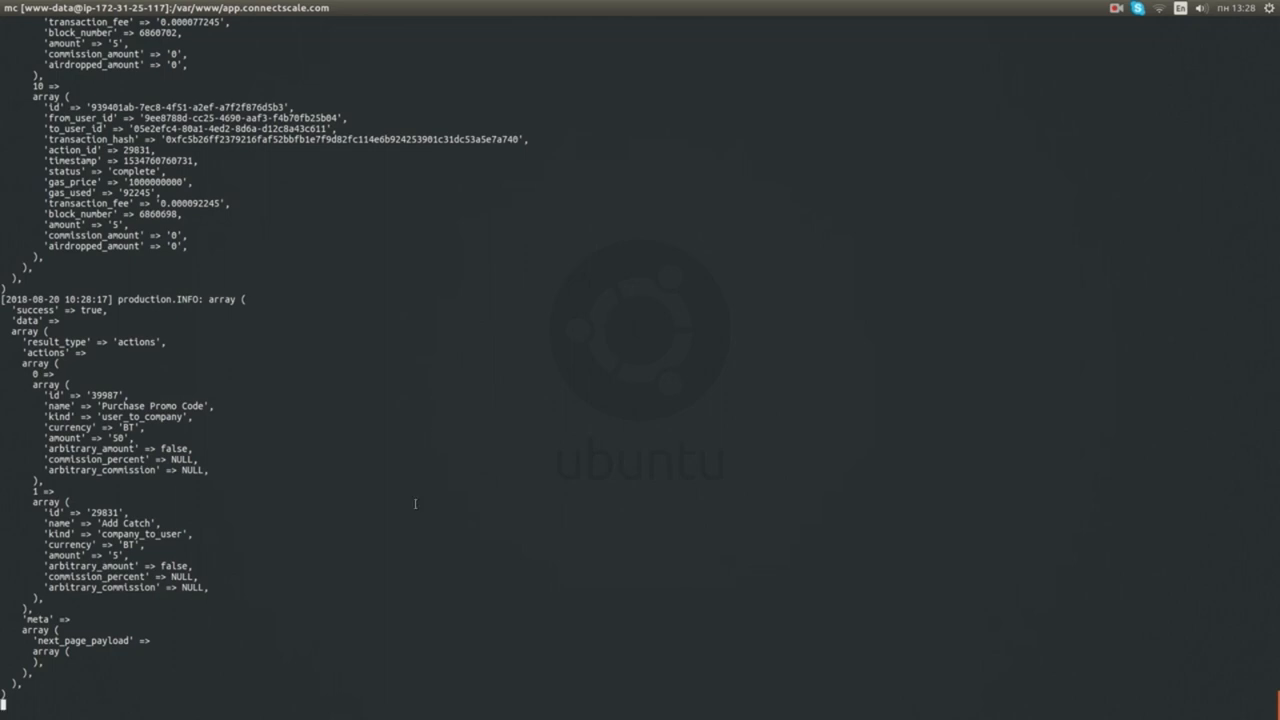
pyautogui.moveTo(255, 404)
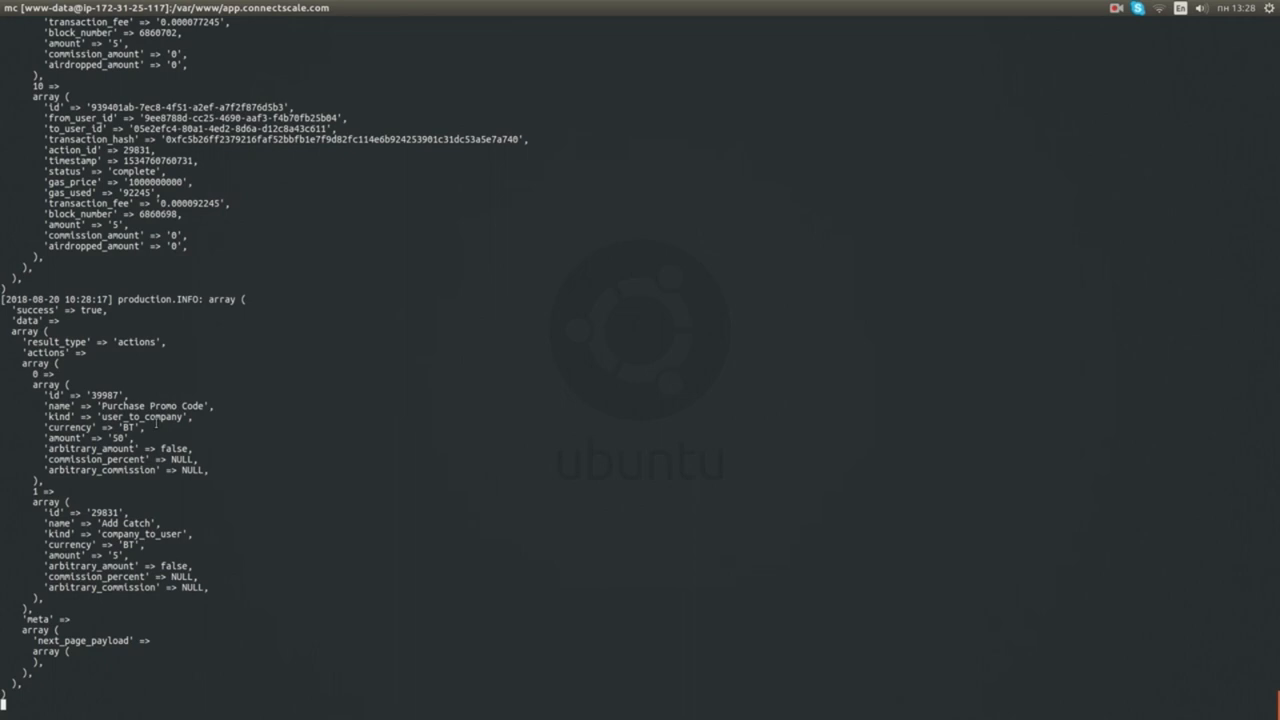
pyautogui.scroll(-3)
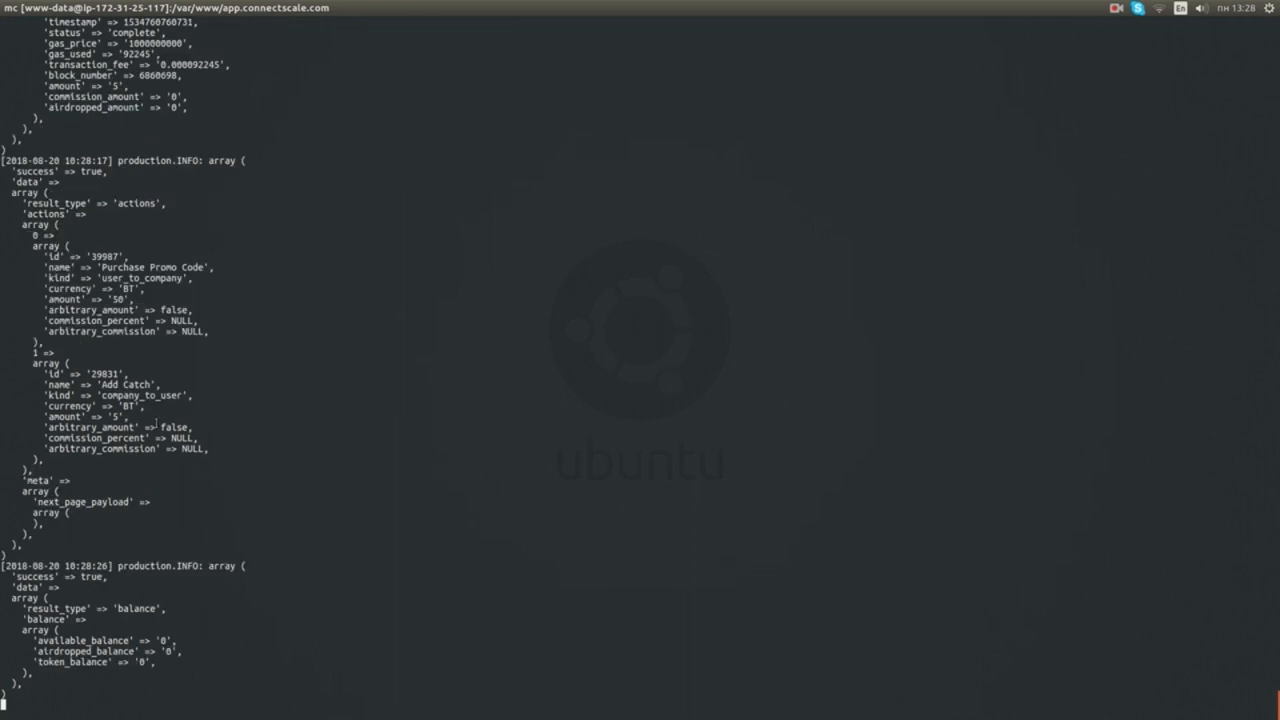
pyautogui.scroll(-3)
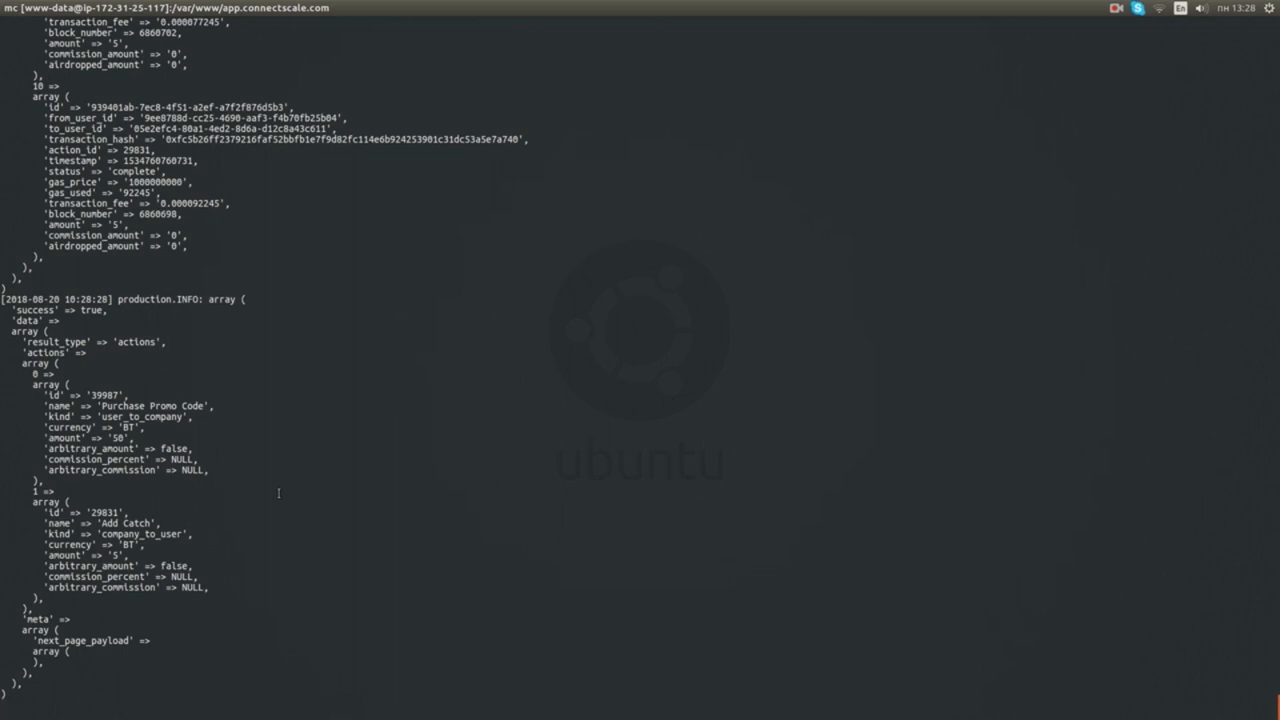
pyautogui.scroll(-3)
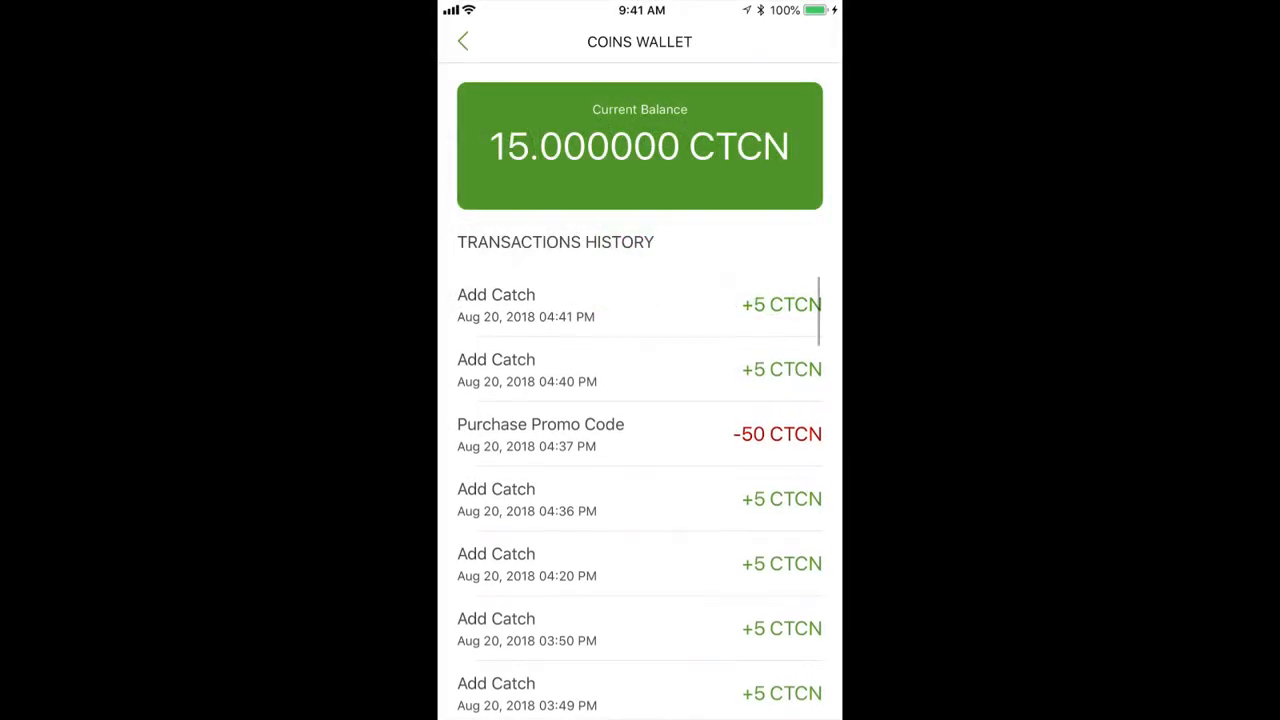
pyautogui.scroll(-3)
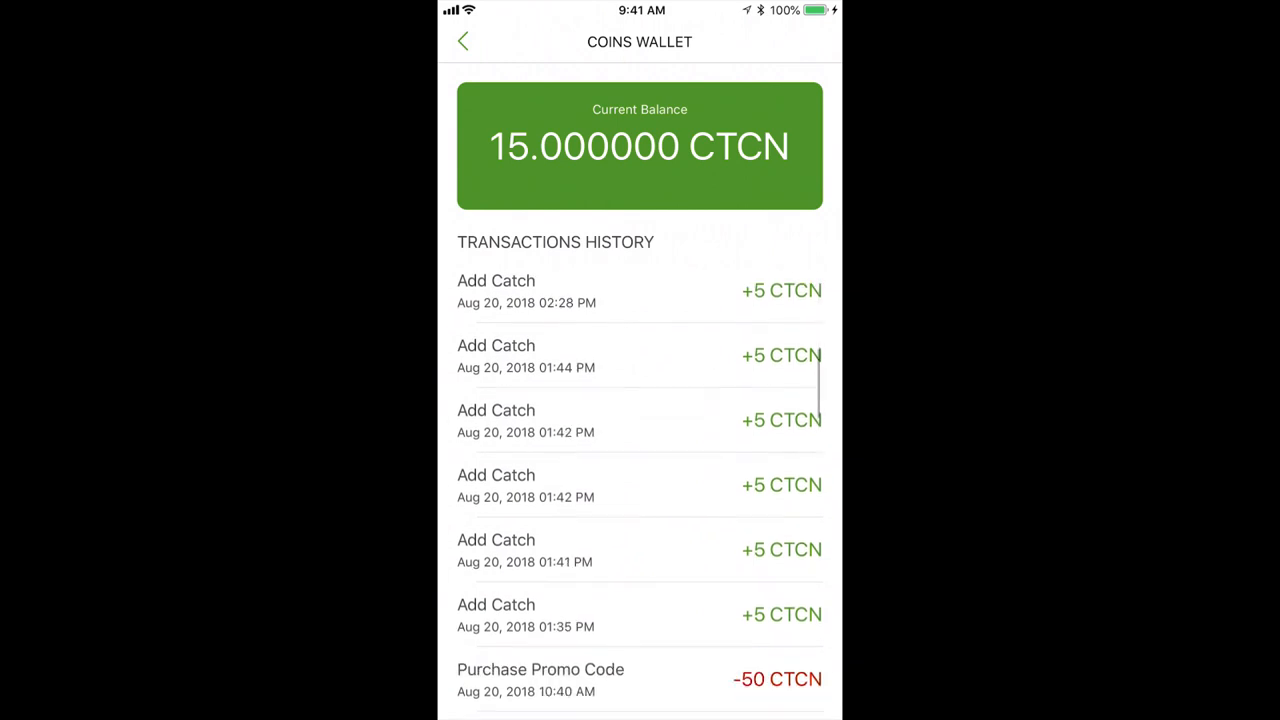
pyautogui.scroll(-3)
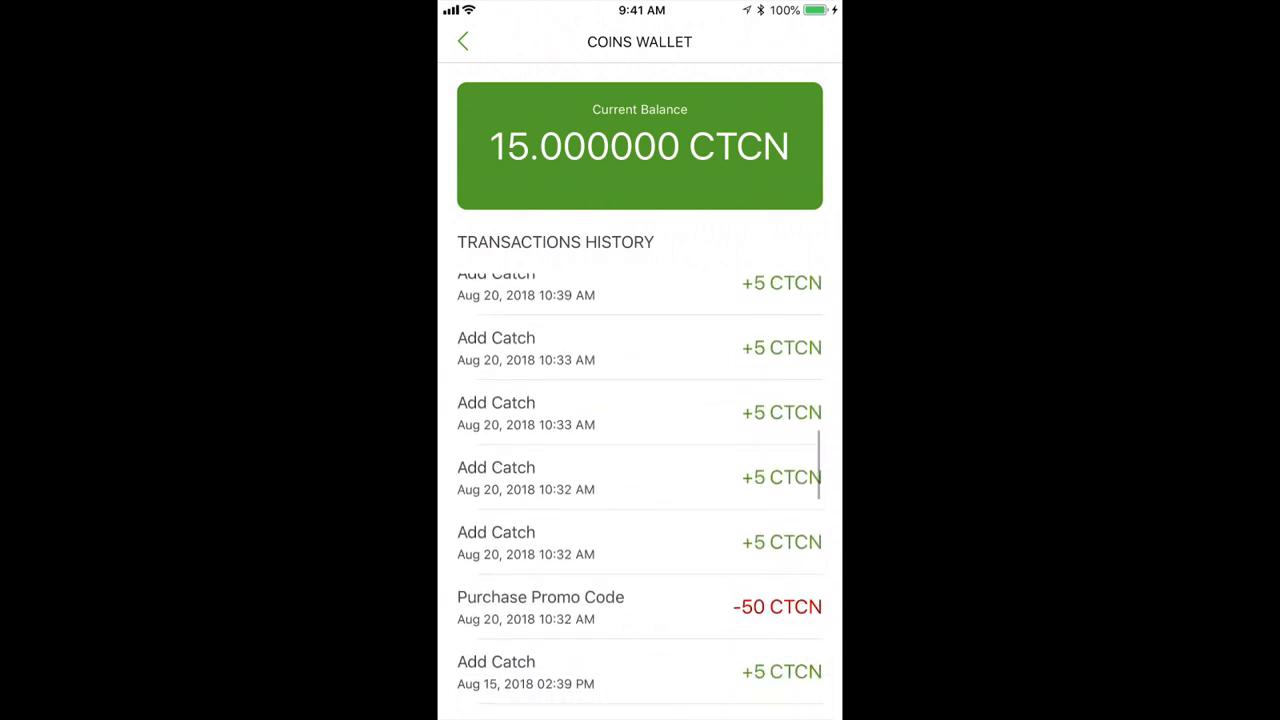
pyautogui.scroll(-3)
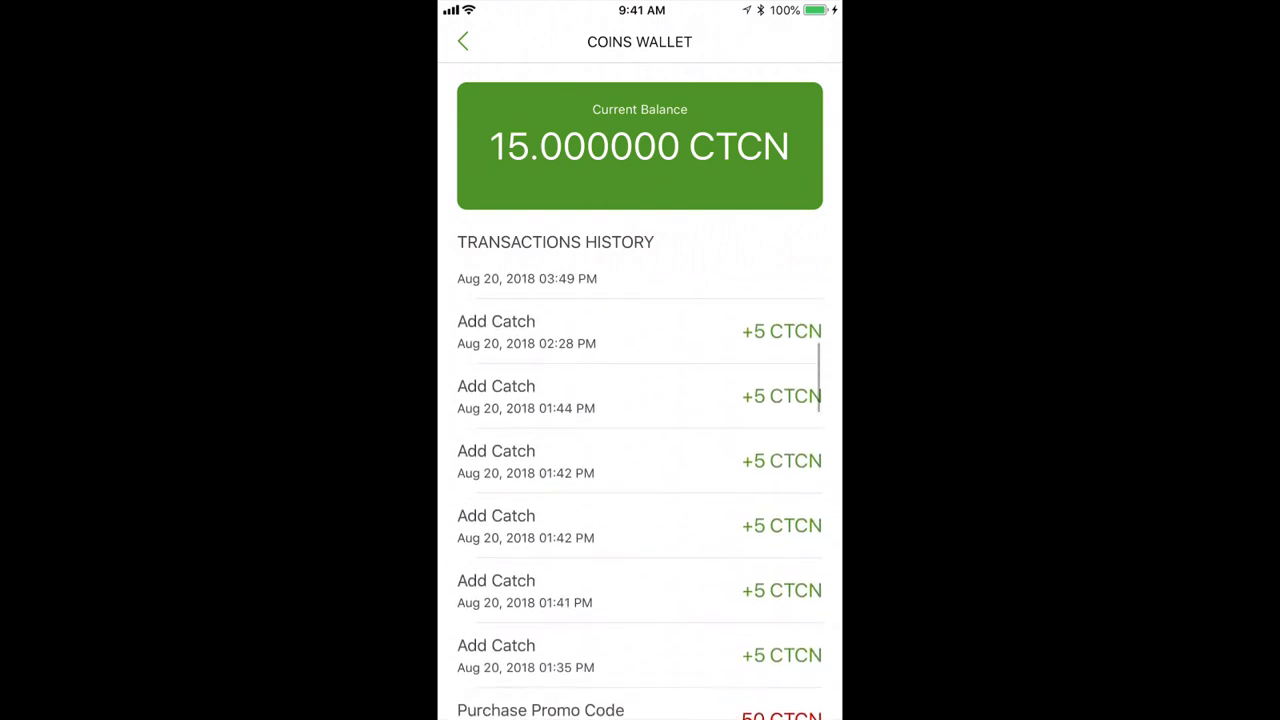
pyautogui.scroll(-3)
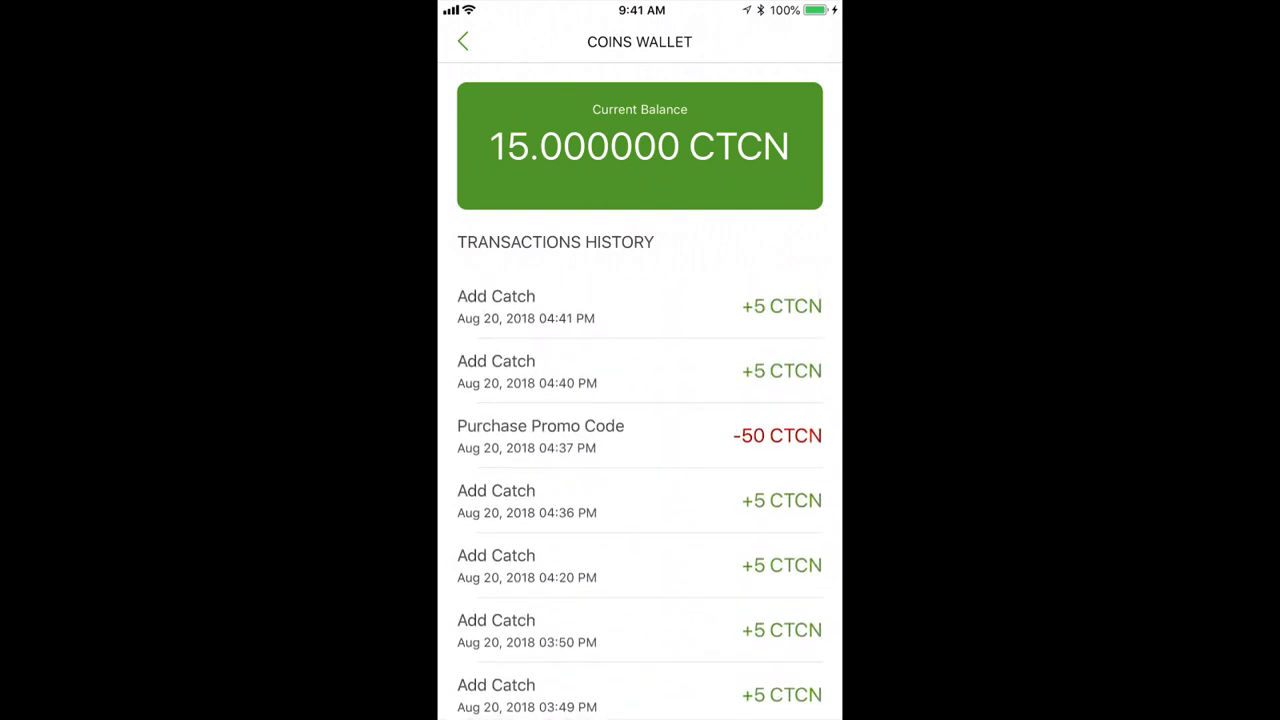